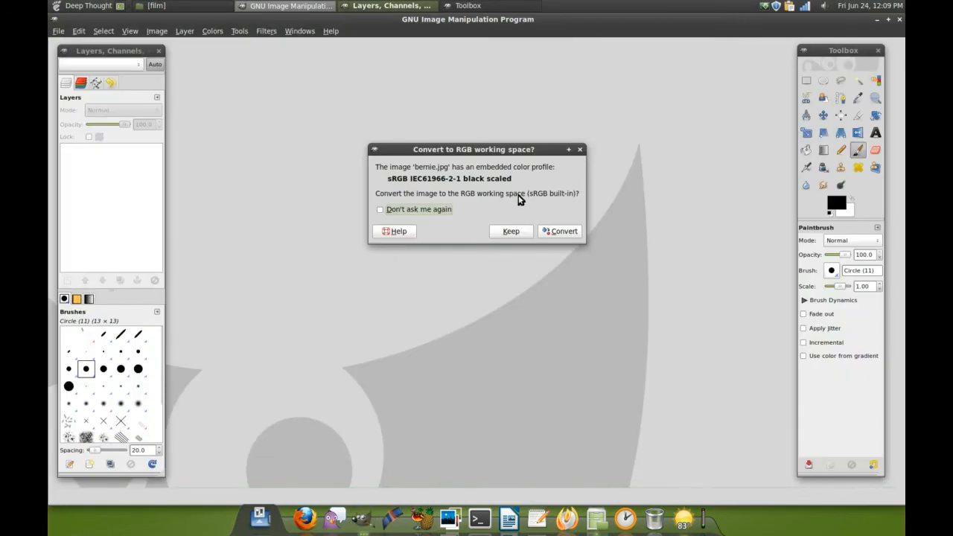
- Convert the portrait to RGB and open nursery-rhymes-5.jpg from the Desktop
left_click(511, 230)
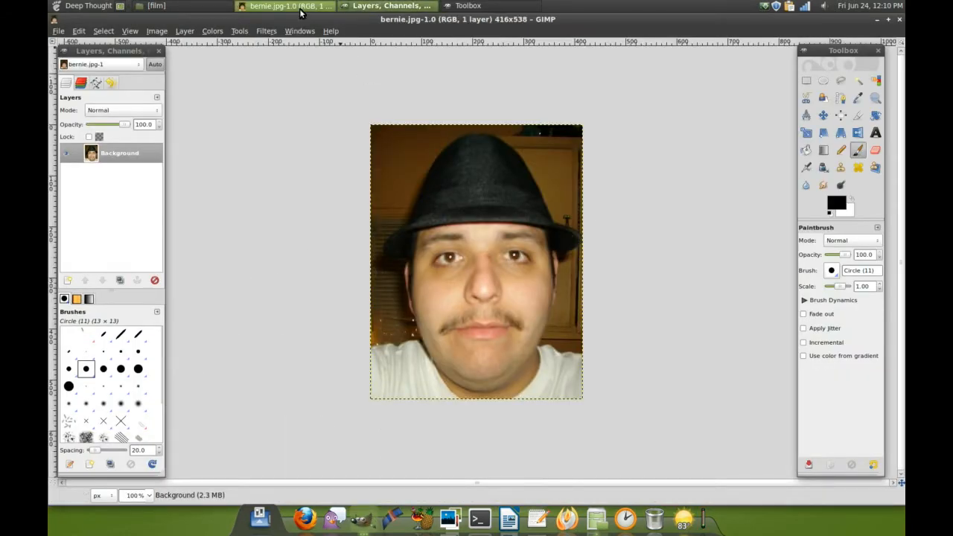
left_click(157, 5)
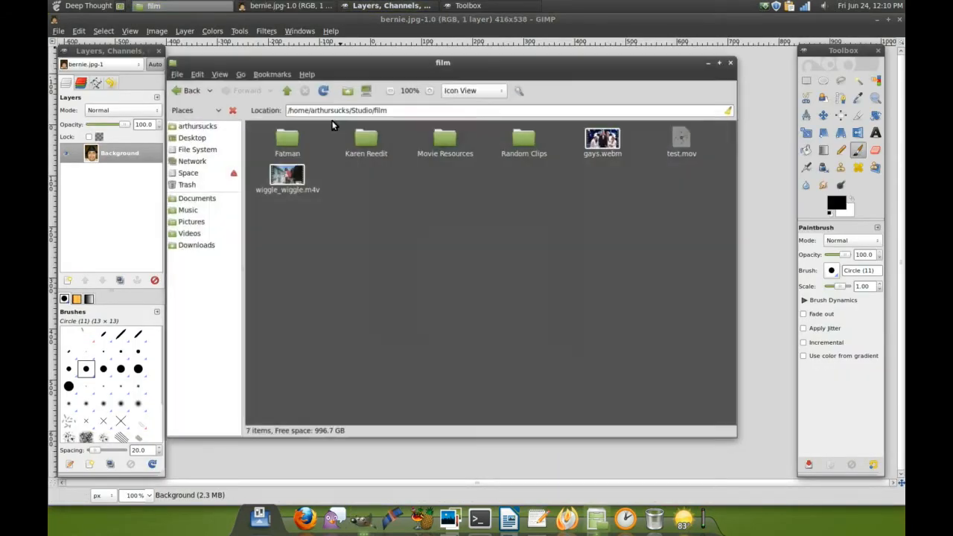
left_click(192, 138)
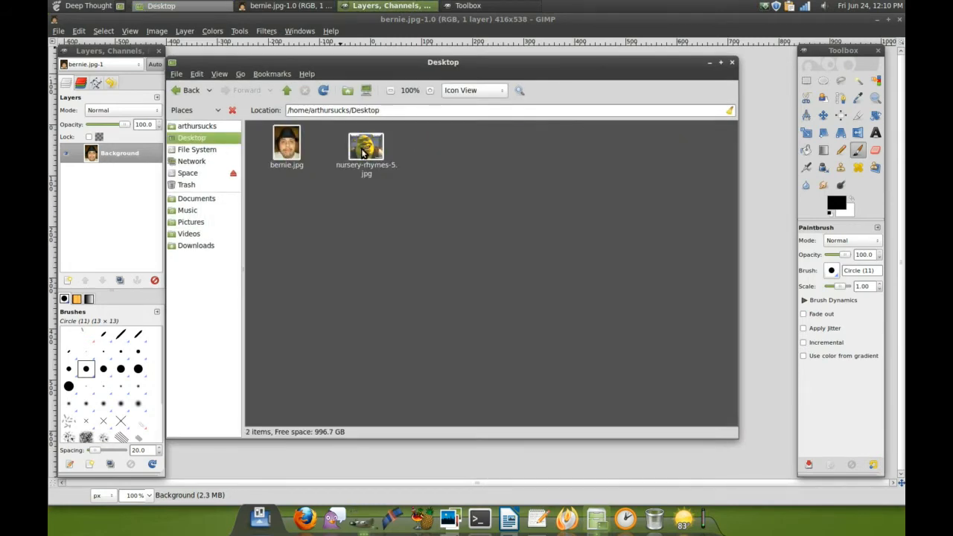
double_click(366, 146)
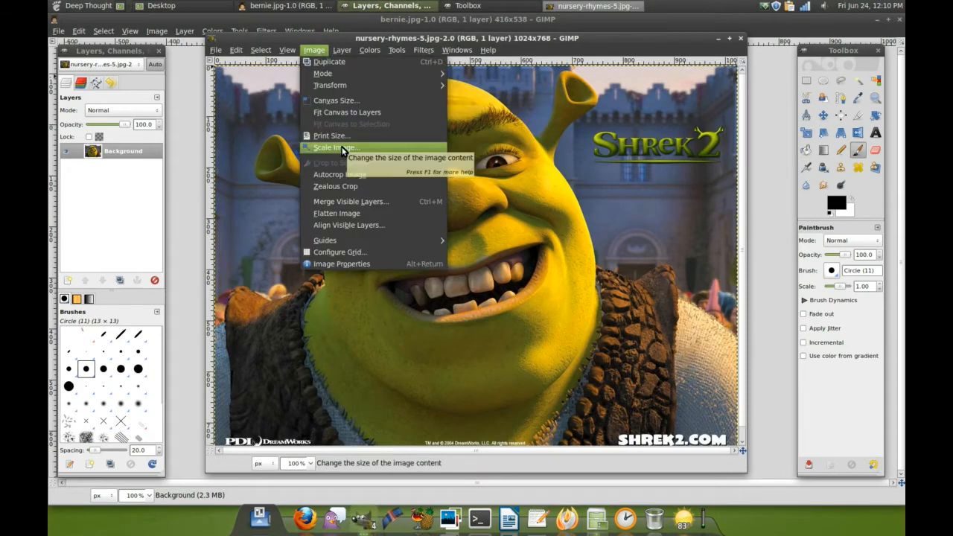
- Paste the Shrek picture as a layer and drag his face into place over the portrait
left_click(235, 50)
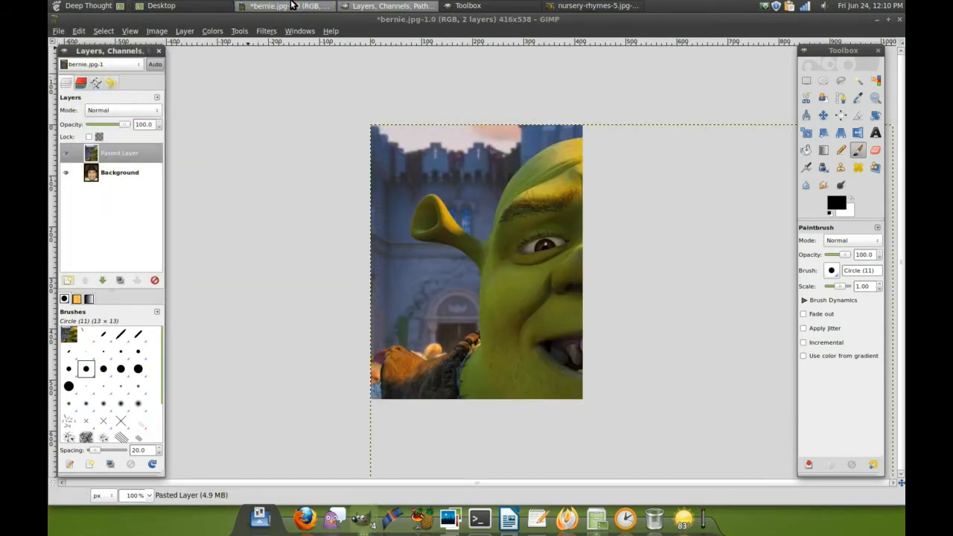
left_click(594, 6)
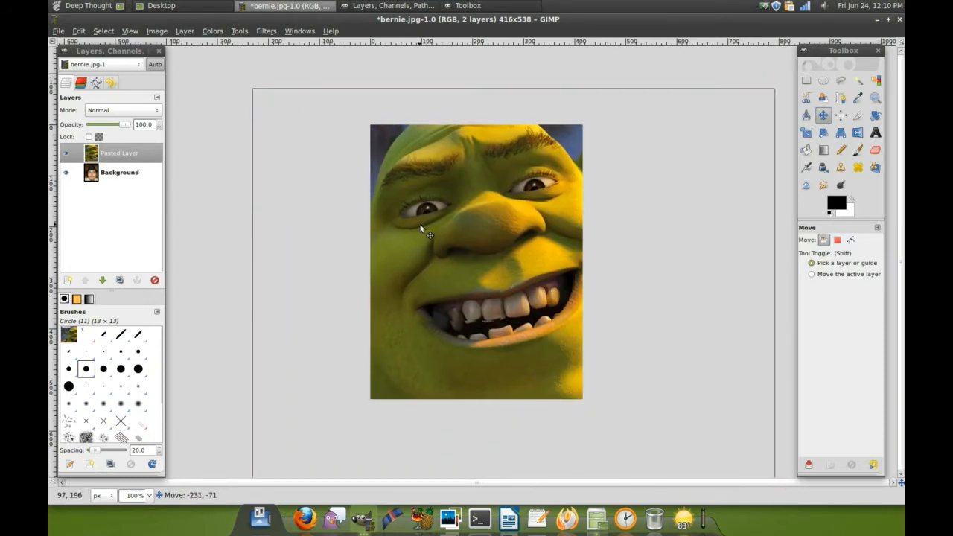
left_click_drag(420, 231, 437, 255)
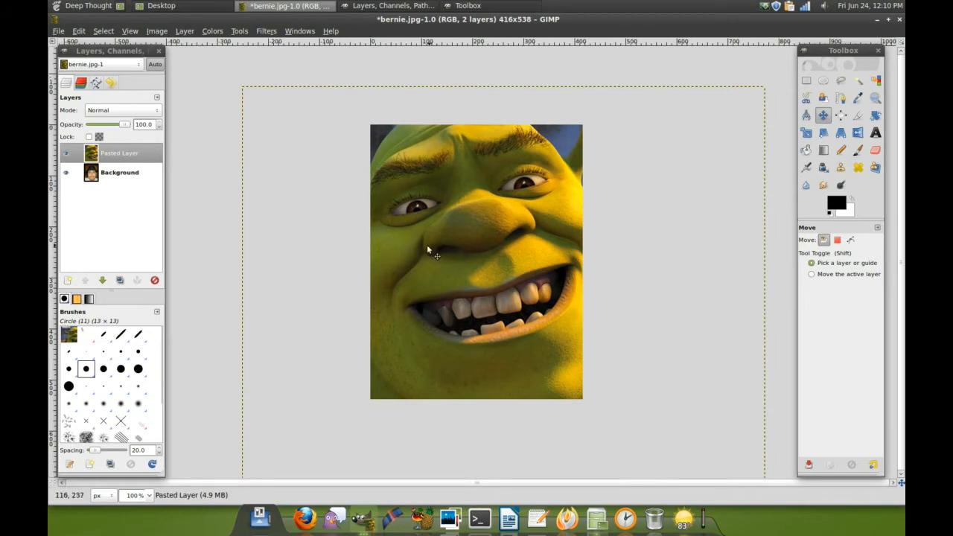
left_click(66, 153)
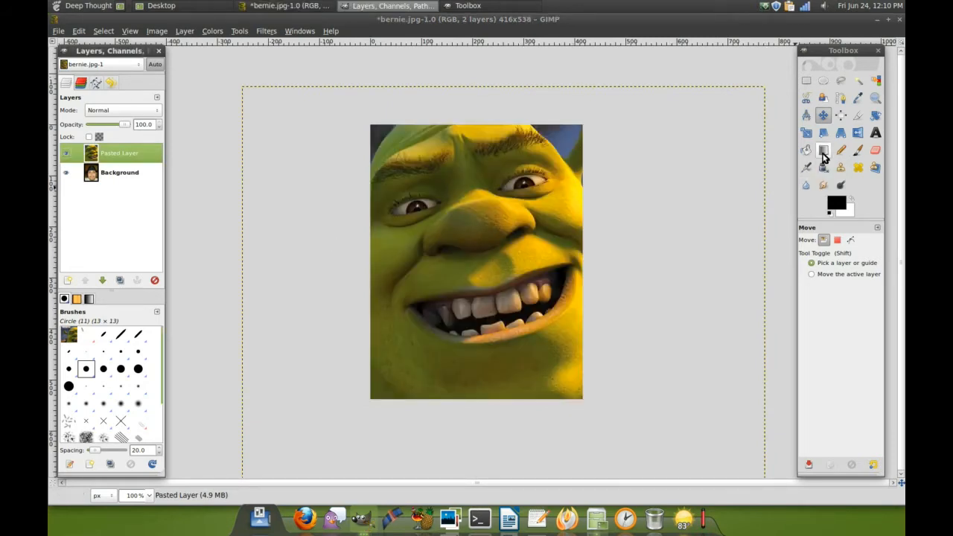
- Rotate the Shrek layer by -12.43 degrees using Corrective direction
left_click(875, 116)
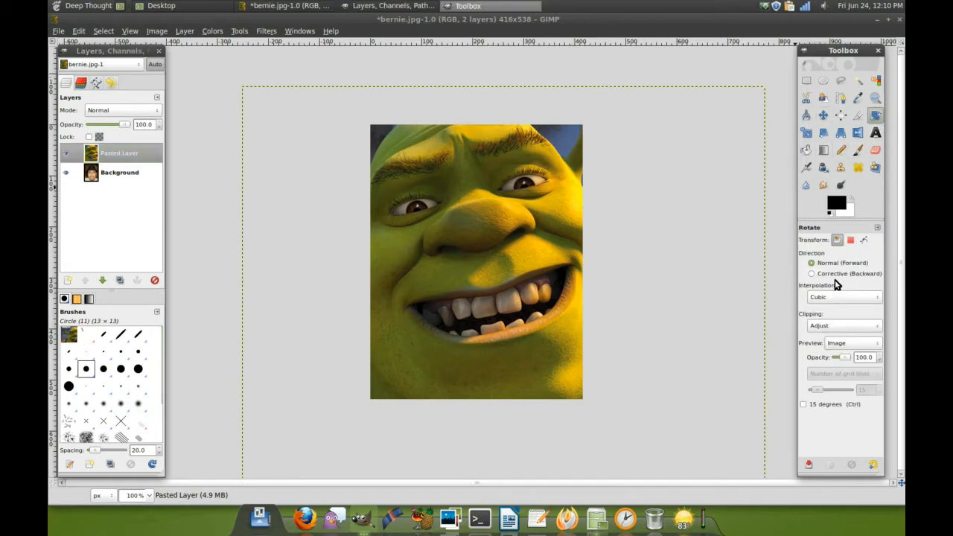
left_click(812, 274)
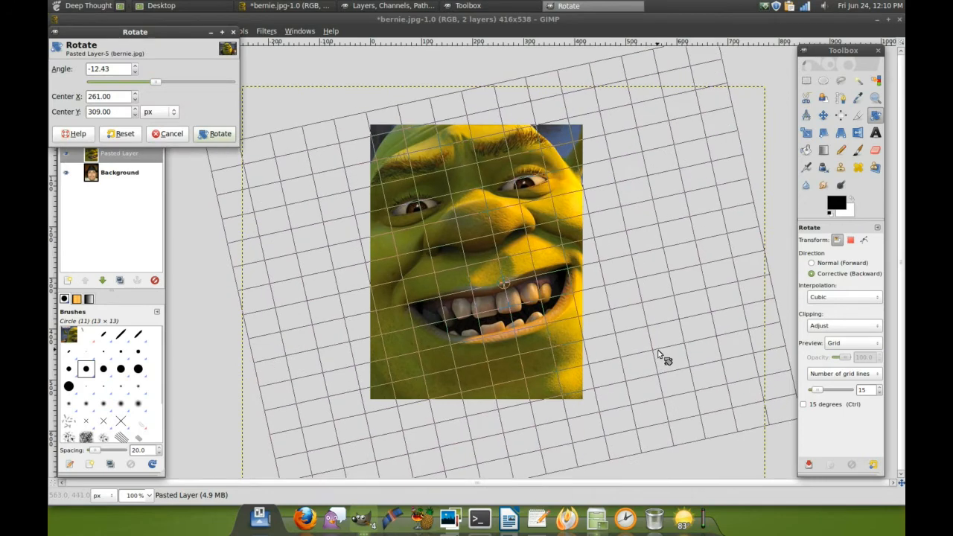
mouse_move(391, 207)
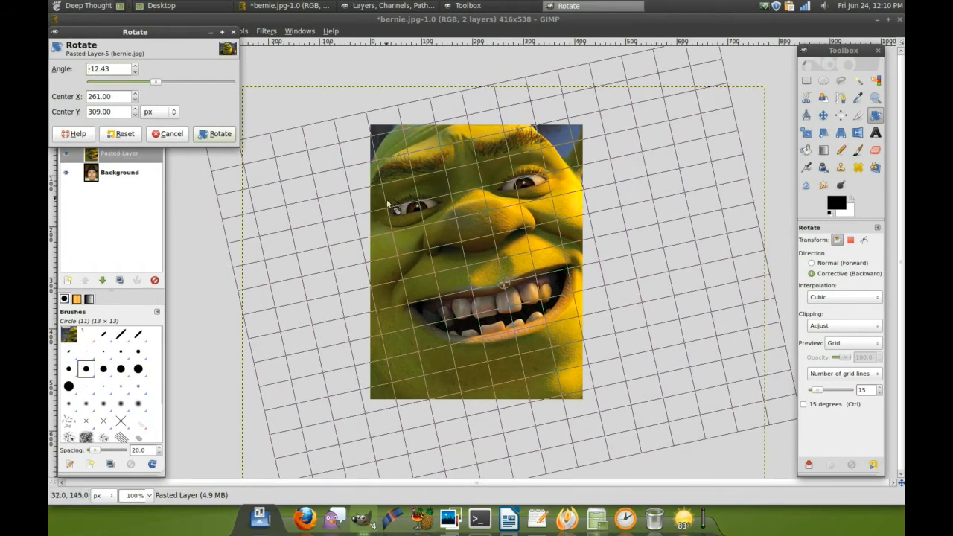
mouse_move(259, 140)
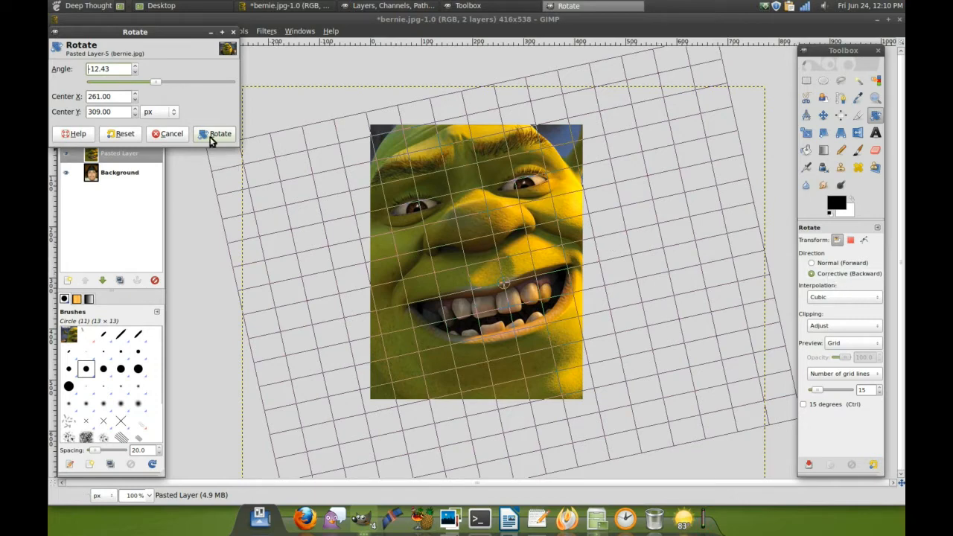
left_click(215, 133)
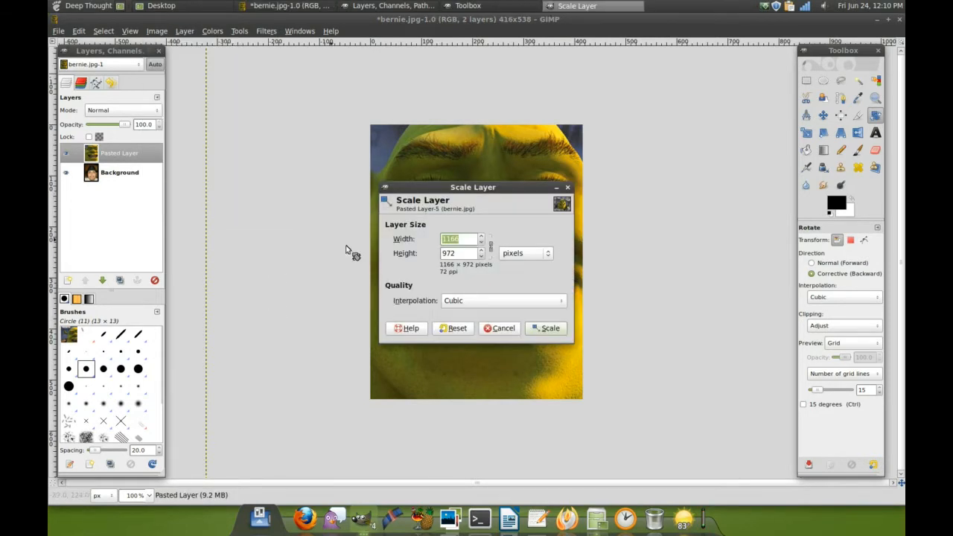
- Scale the Shrek layer to 600 pixels high with proportions linked
left_click(458, 253)
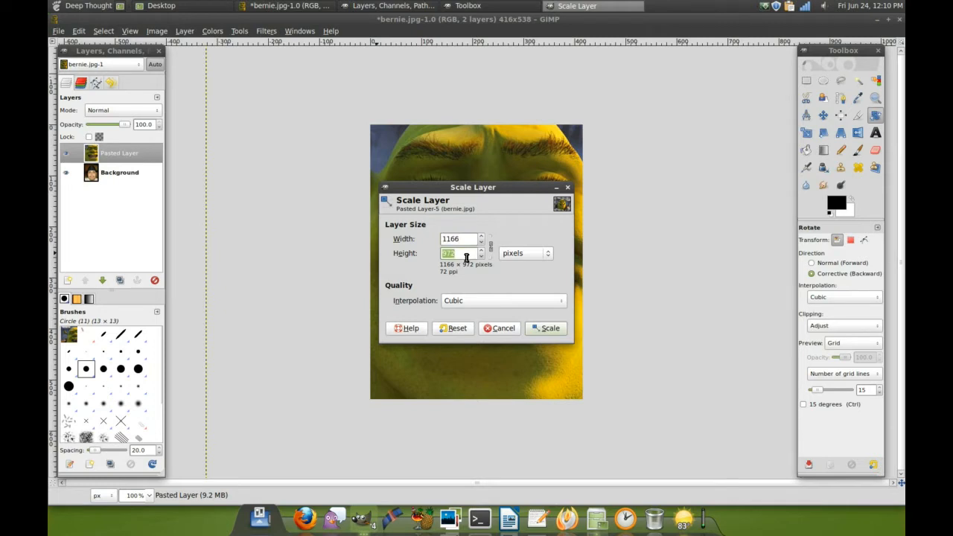
mouse_move(464, 255)
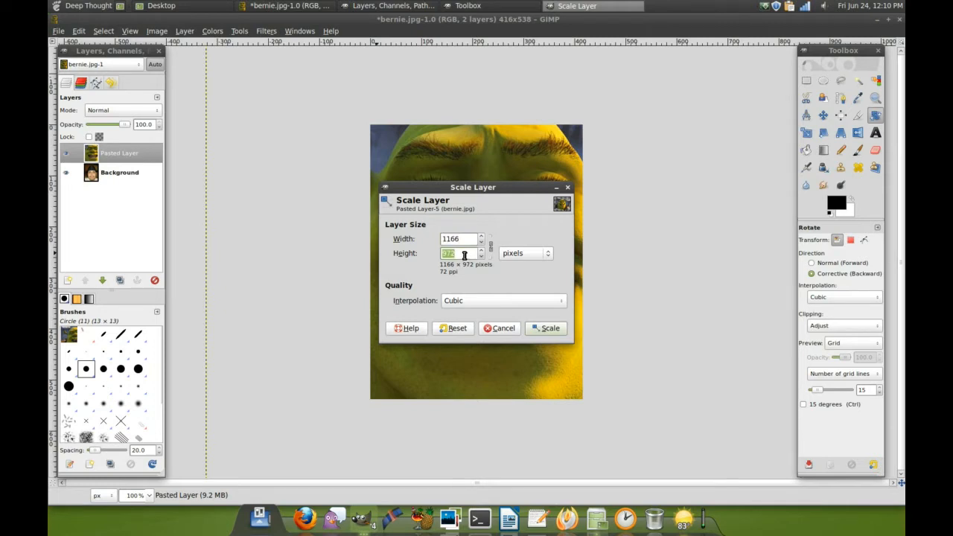
type("600")
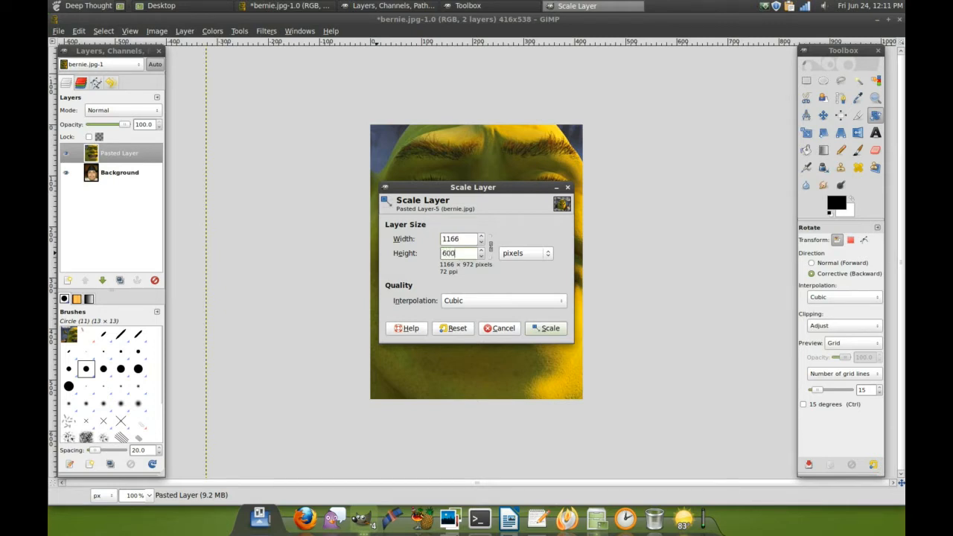
left_click(549, 327)
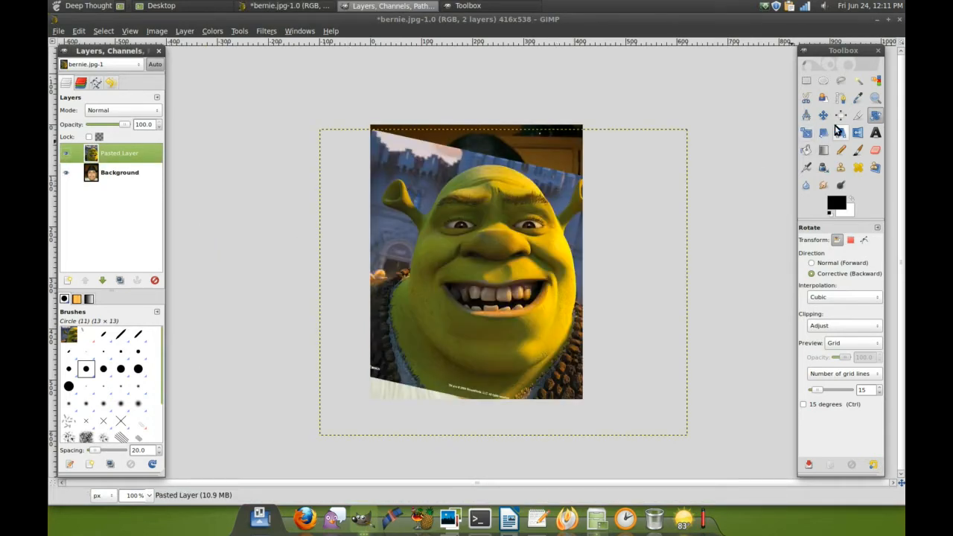
- Outline Shrek's face with Free Select, cut away everything outside it, and deselect
left_click(805, 81)
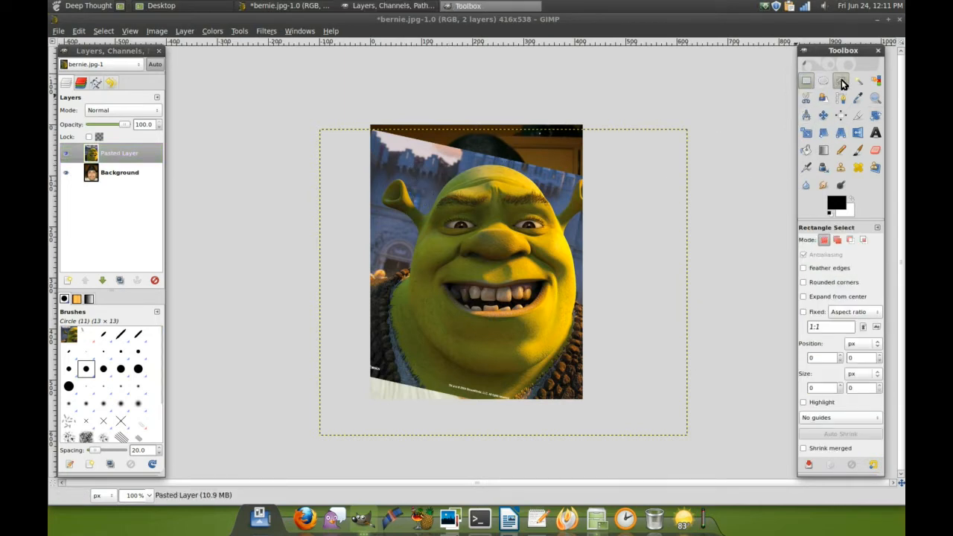
left_click(840, 81)
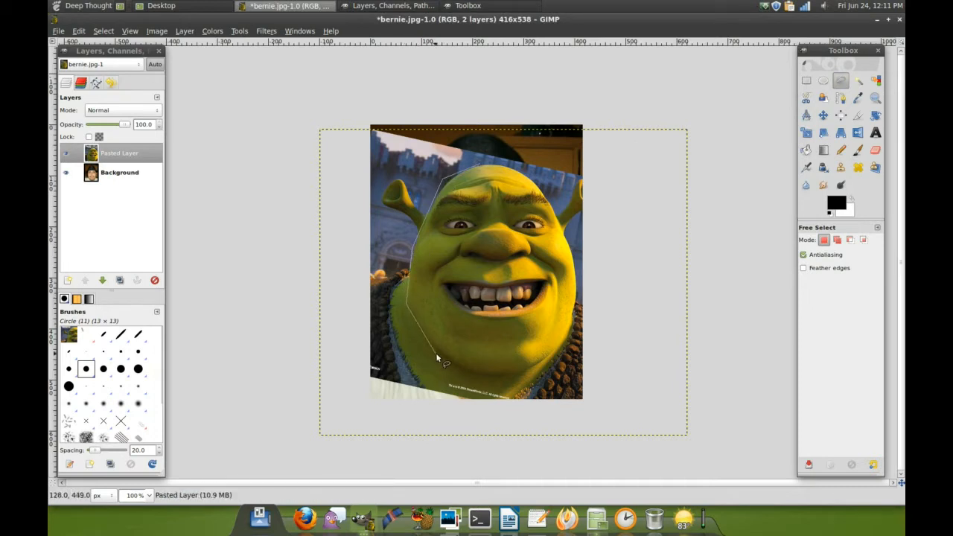
left_click(584, 309)
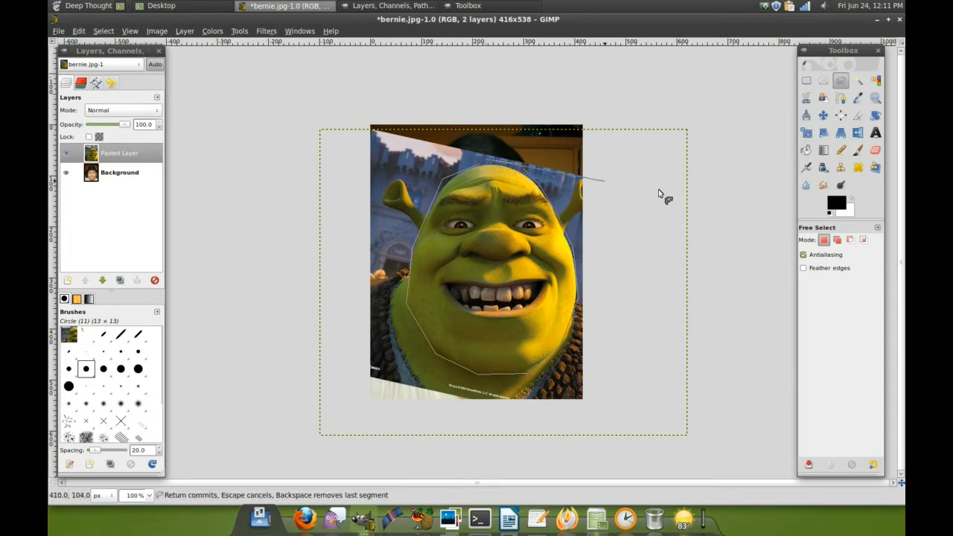
key("Return")
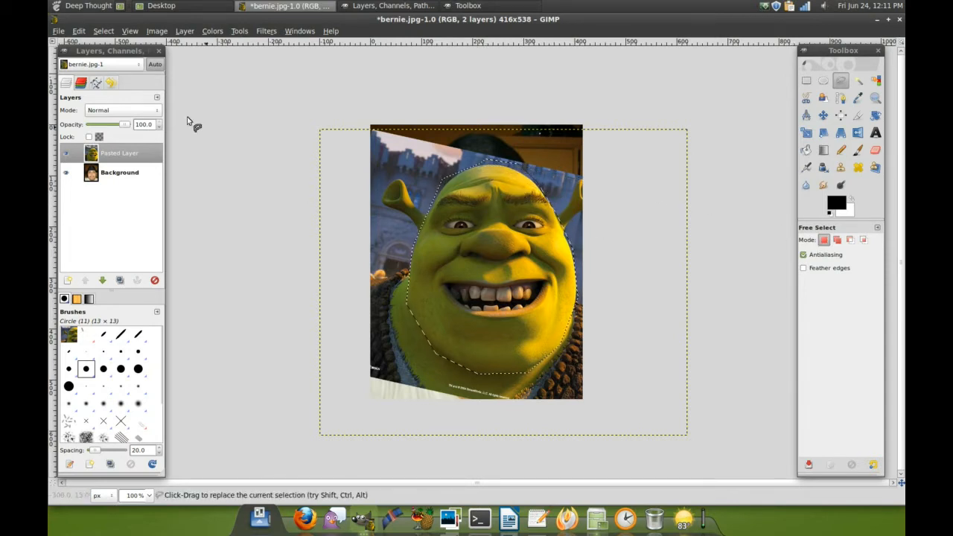
left_click(102, 31)
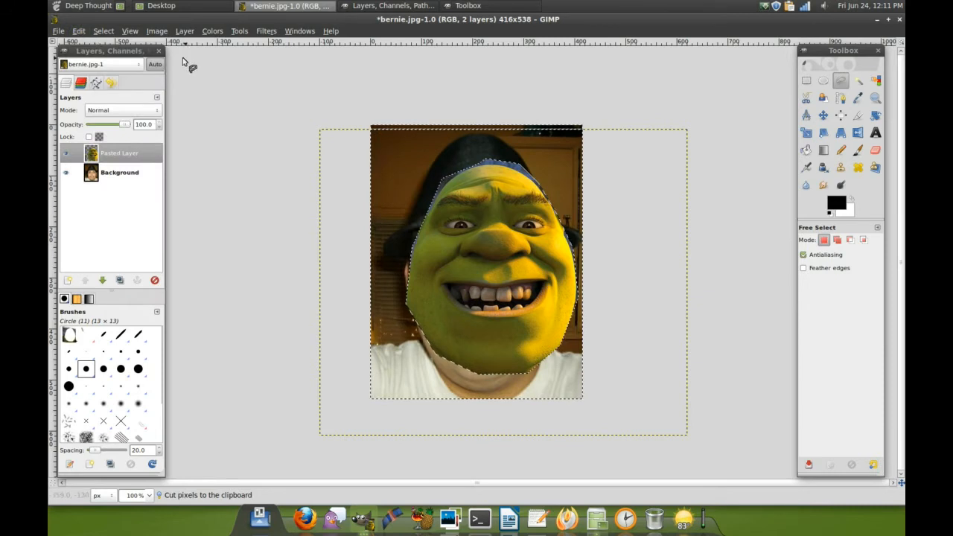
left_click(184, 31)
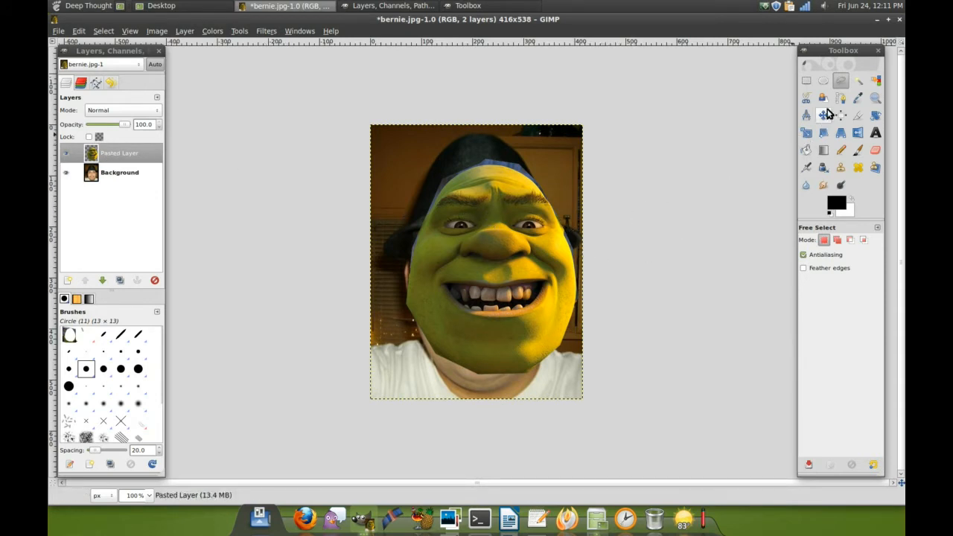
- Nudge the face layer slightly lower and trim its empty borders with Autocrop Layer
left_click(822, 114)
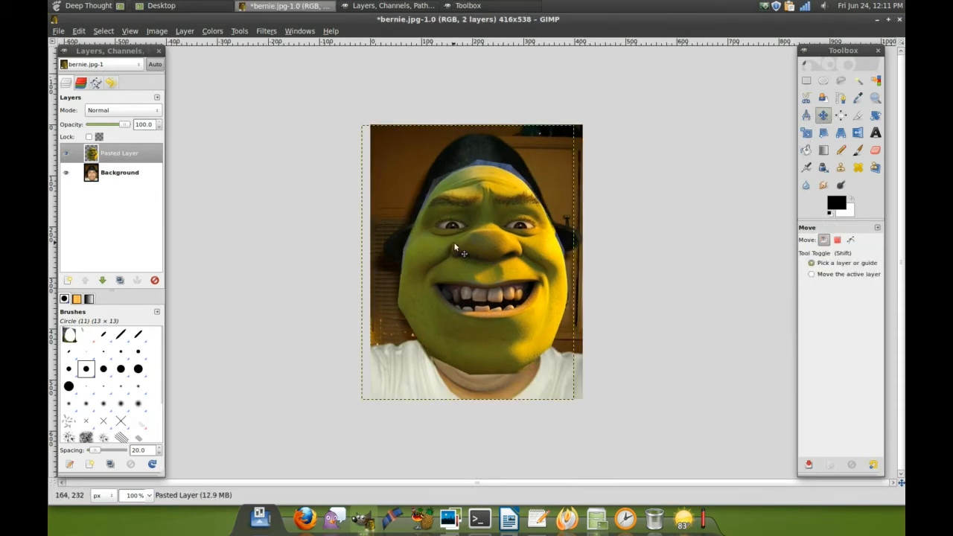
left_click(185, 30)
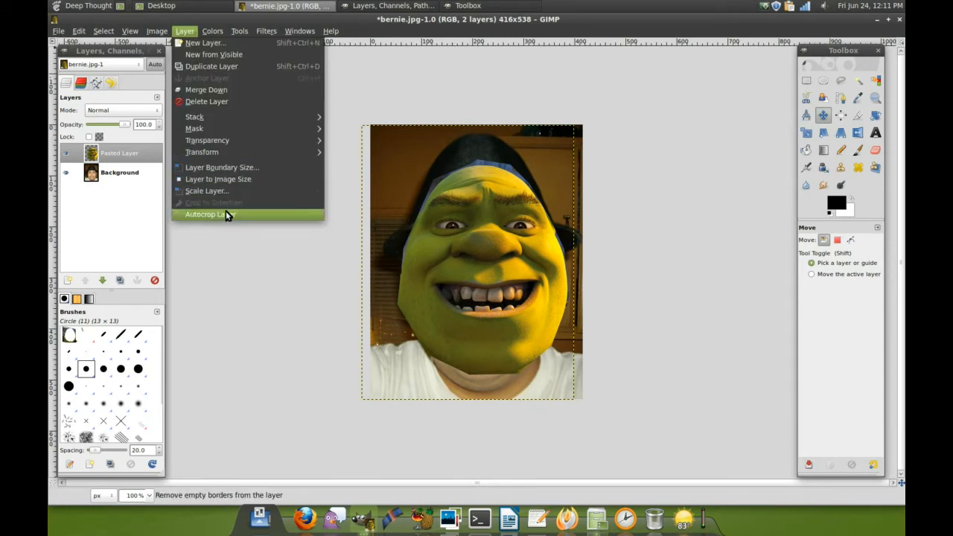
mouse_move(229, 215)
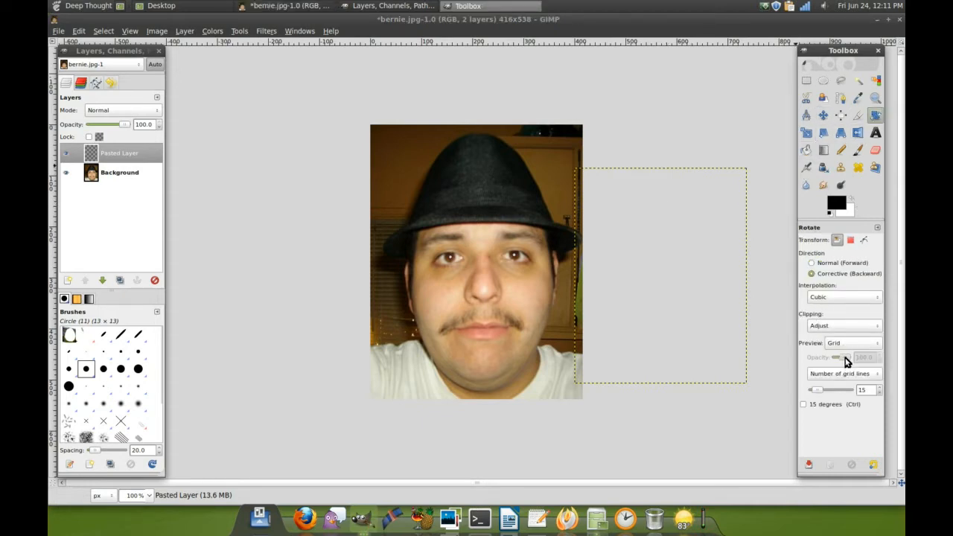
- Set up the Perspective tool with Image preview, Normal direction and reduced preview opacity
left_click(852, 343)
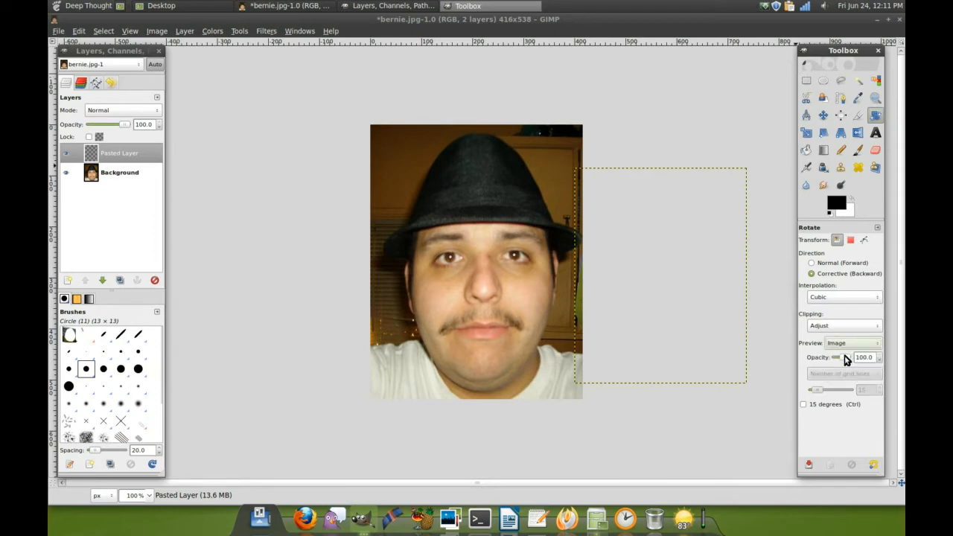
left_click(811, 263)
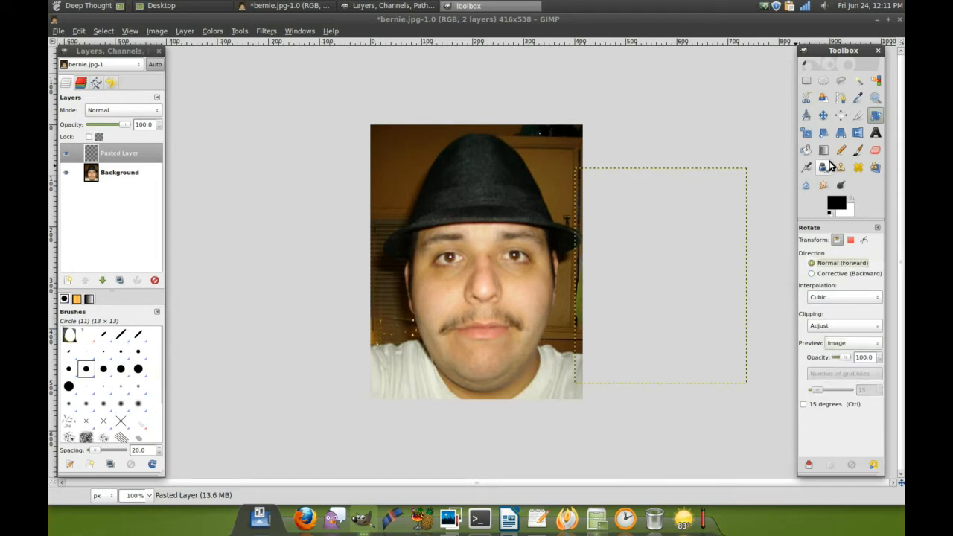
left_click(840, 132)
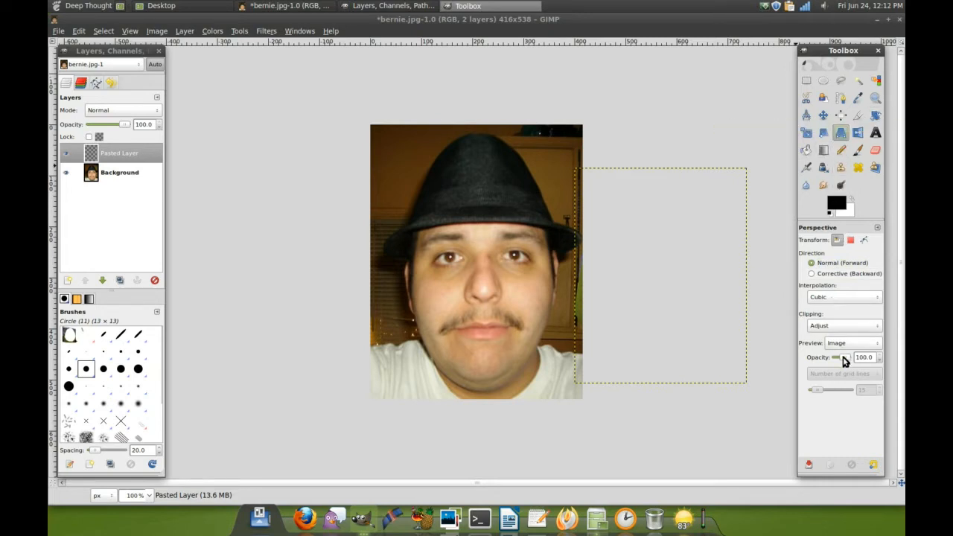
left_click_drag(845, 357, 822, 357)
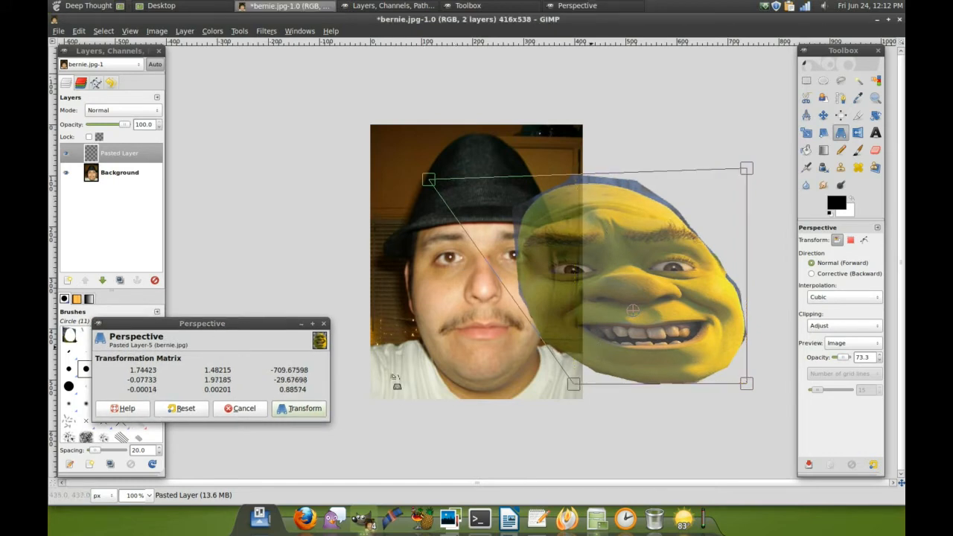
- Drag the face's four corners roughly onto Bernie's face under the hat
left_click_drag(573, 384, 380, 415)
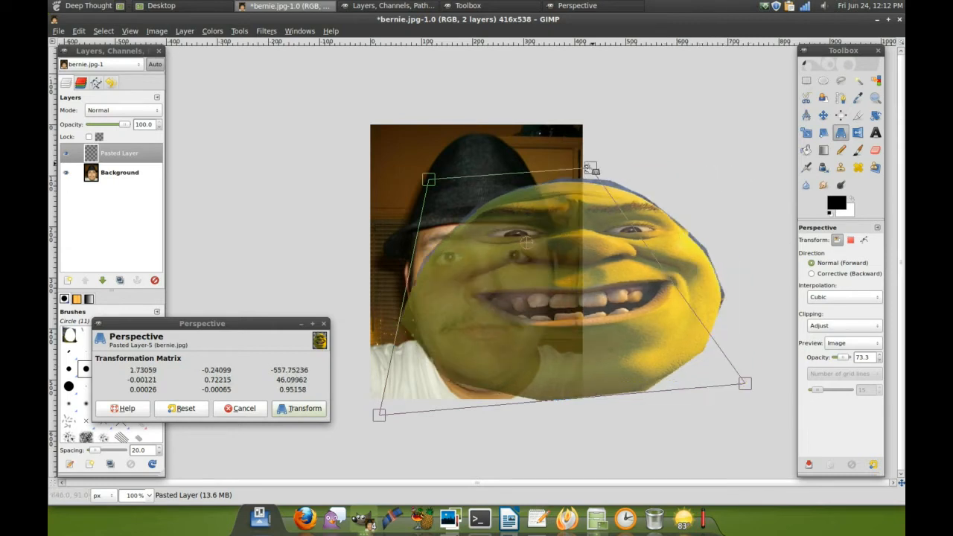
left_click_drag(745, 383, 584, 375)
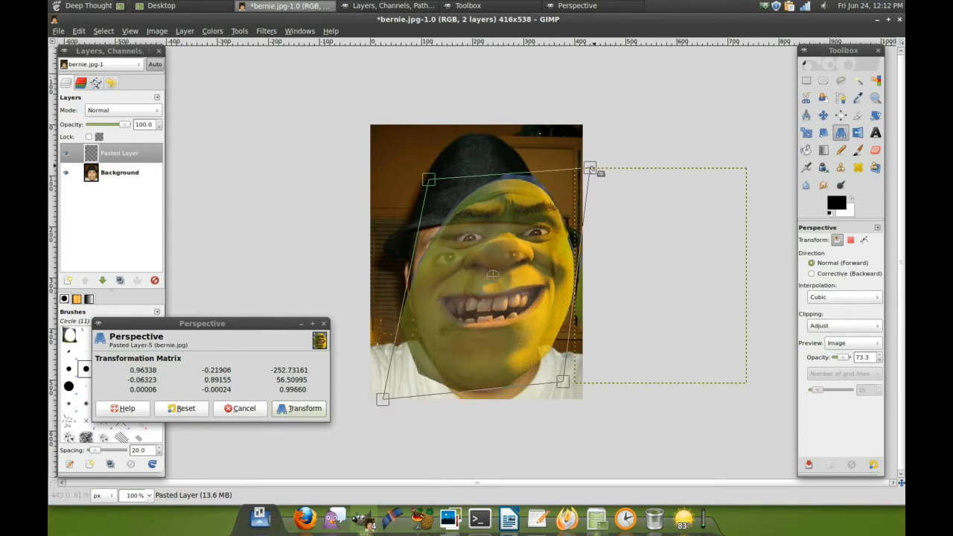
left_click_drag(590, 169, 558, 199)
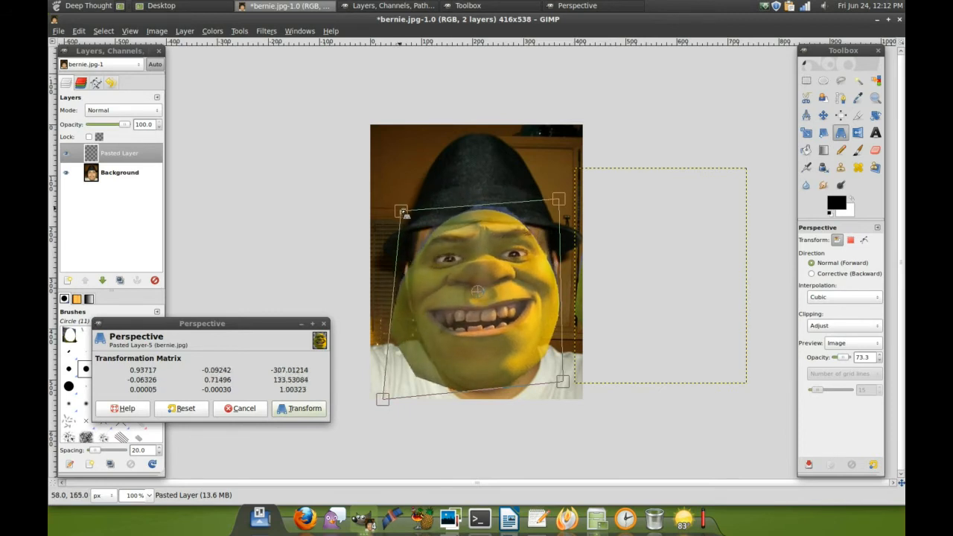
left_click_drag(558, 199, 563, 204)
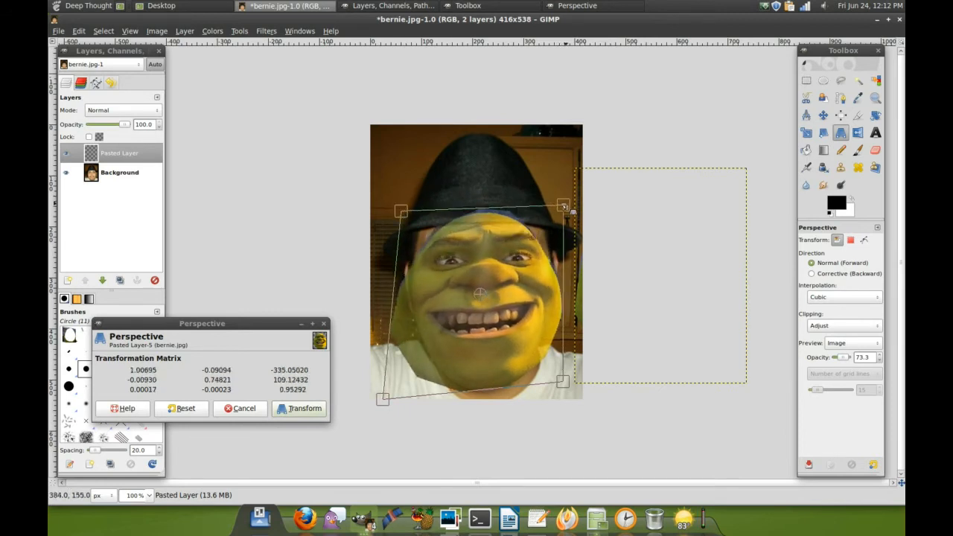
left_click_drag(563, 204, 561, 200)
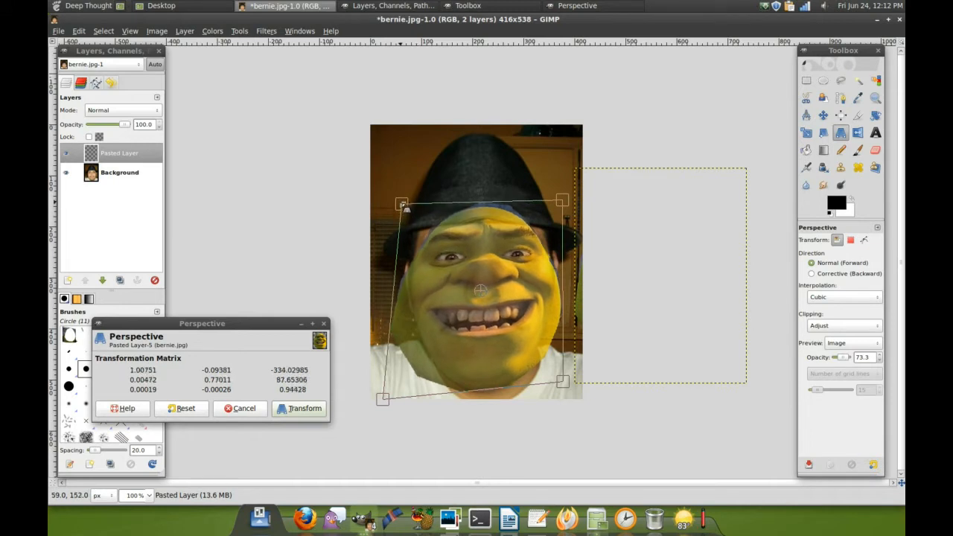
left_click_drag(561, 199, 561, 202)
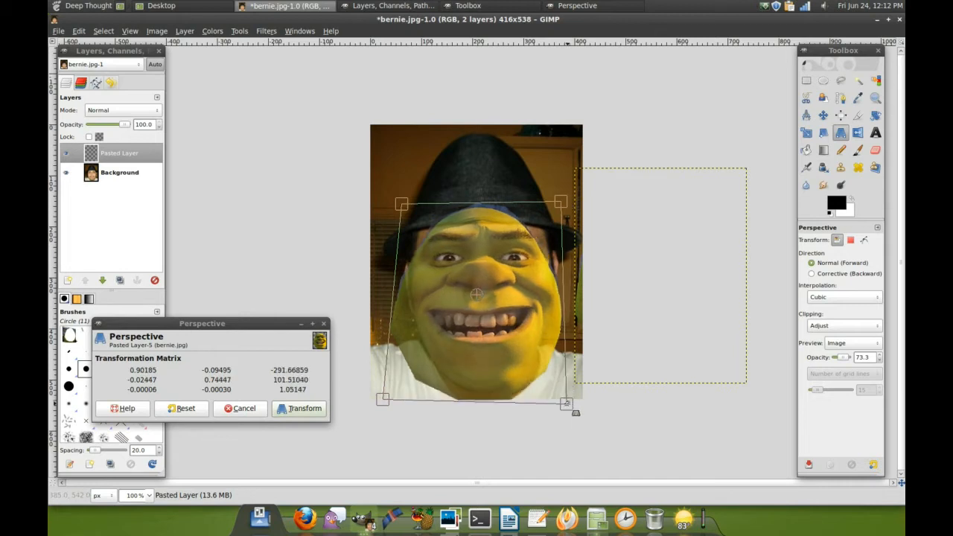
left_click_drag(567, 402, 573, 408)
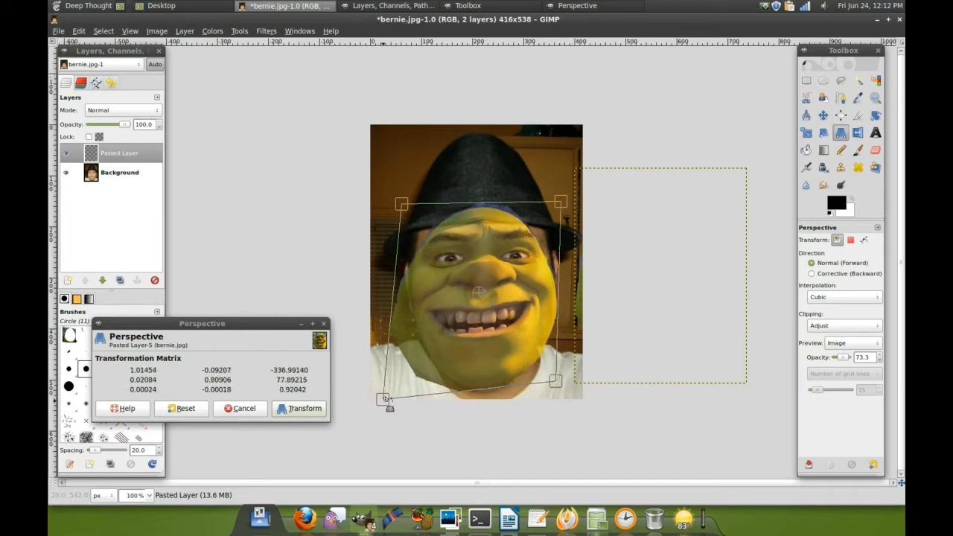
- Narrow the chin, fit the forehead under the hat brim, and apply the warp
left_click_drag(387, 398, 420, 383)
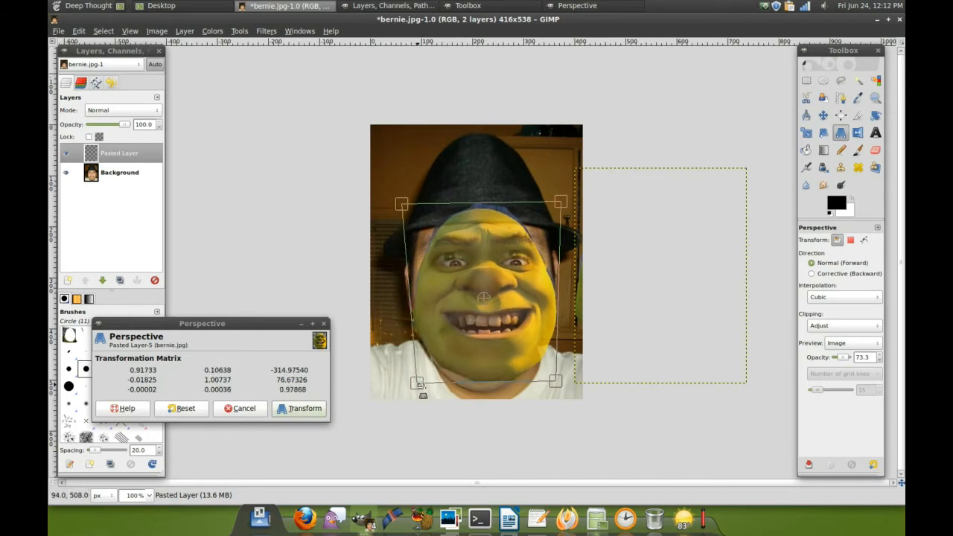
left_click_drag(556, 382, 549, 394)
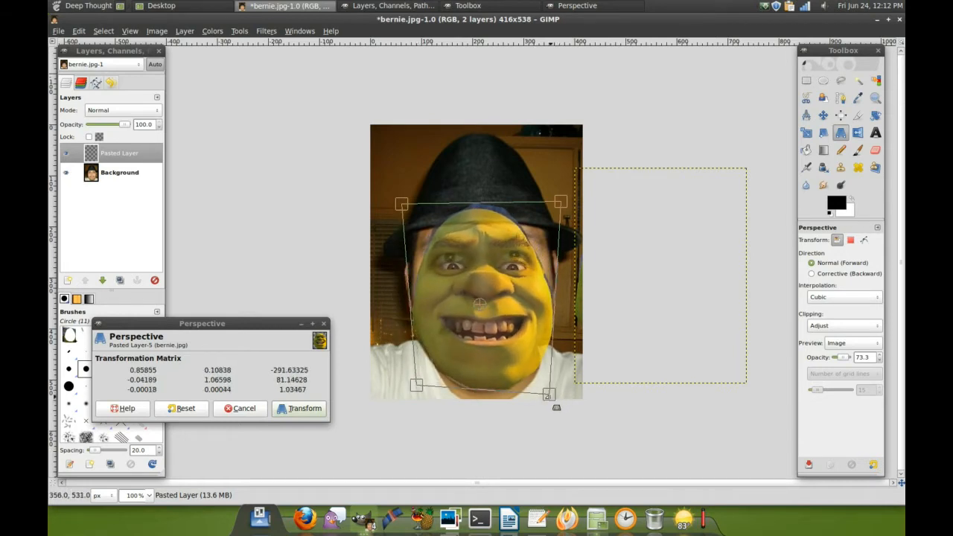
left_click_drag(560, 202, 563, 181)
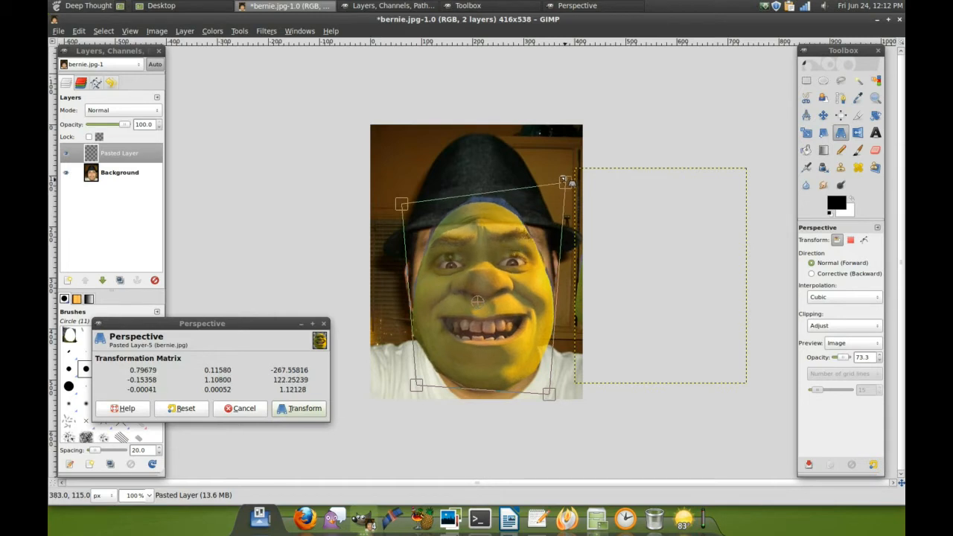
left_click_drag(563, 181, 573, 168)
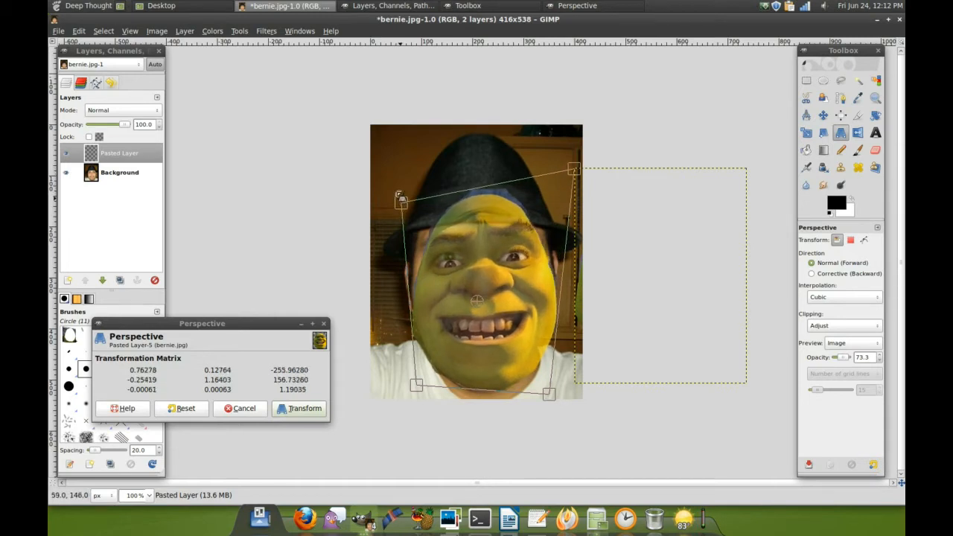
left_click_drag(401, 199, 394, 181)
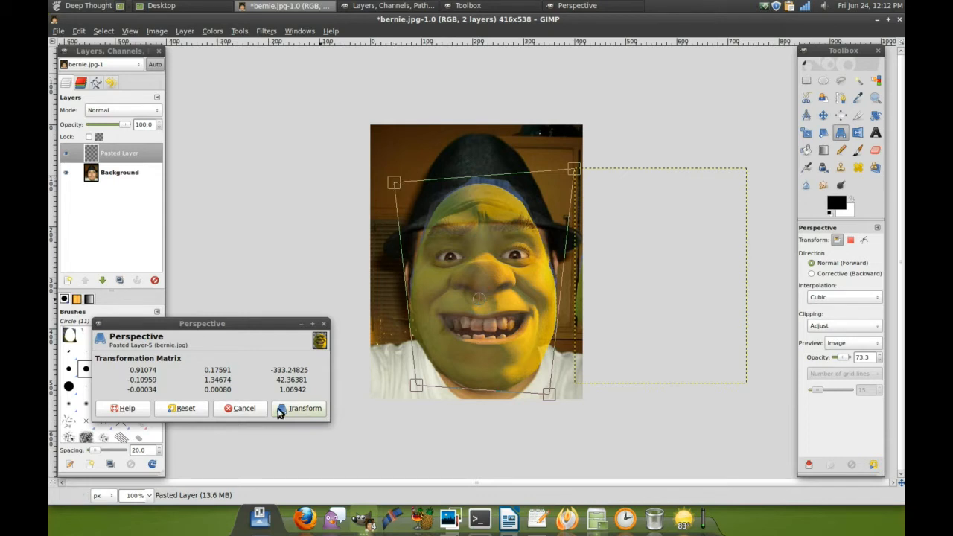
left_click(303, 408)
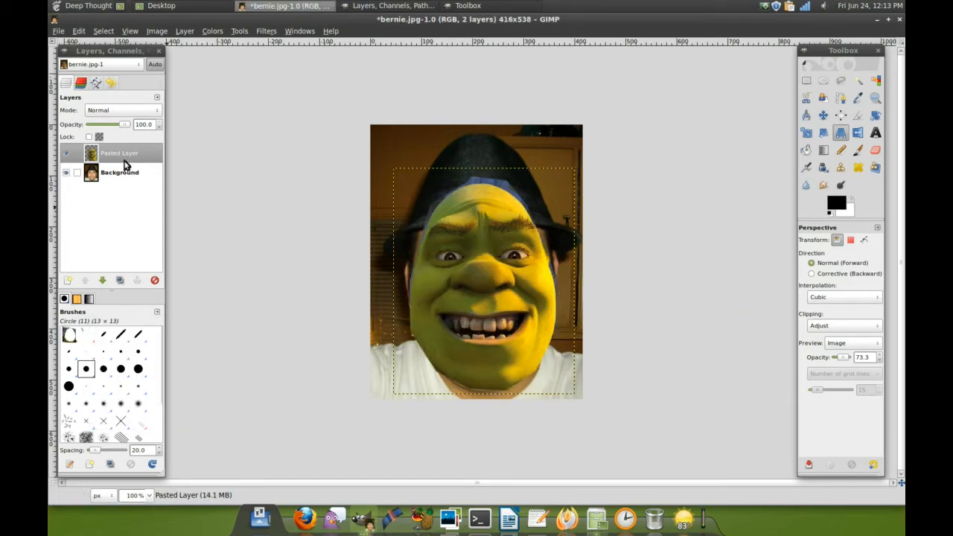
- Compare with the face layer hidden, then desaturate it to grayscale using Luminosity
left_click(119, 153)
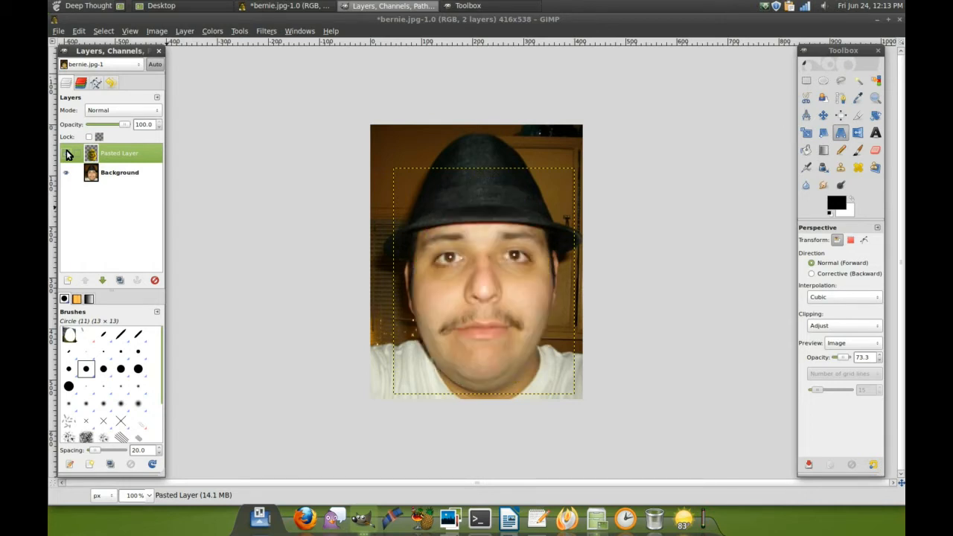
left_click(66, 153)
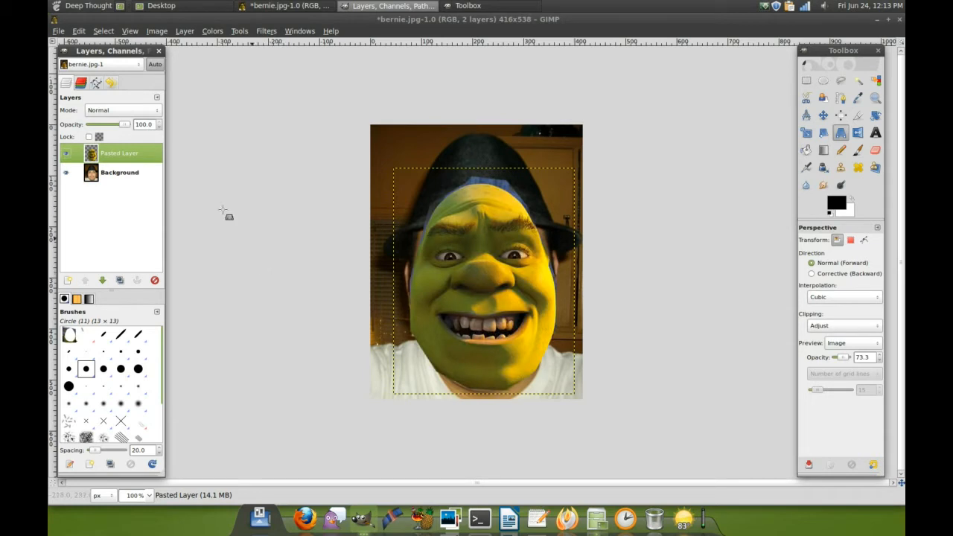
left_click(183, 30)
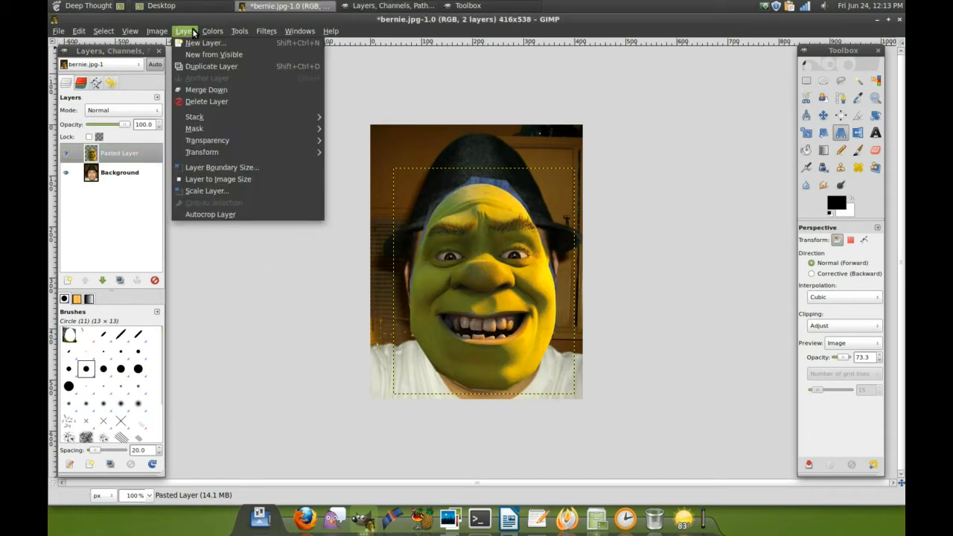
left_click(212, 30)
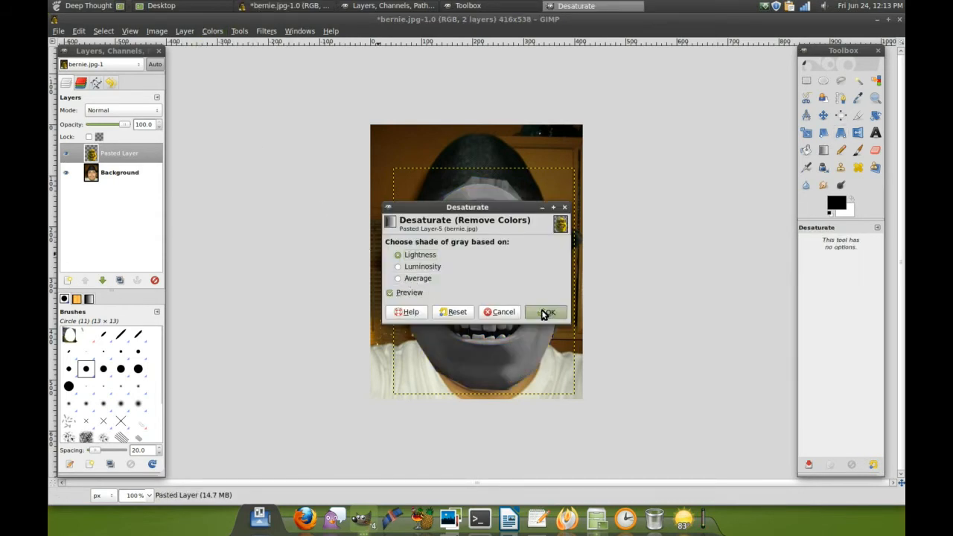
left_click(398, 266)
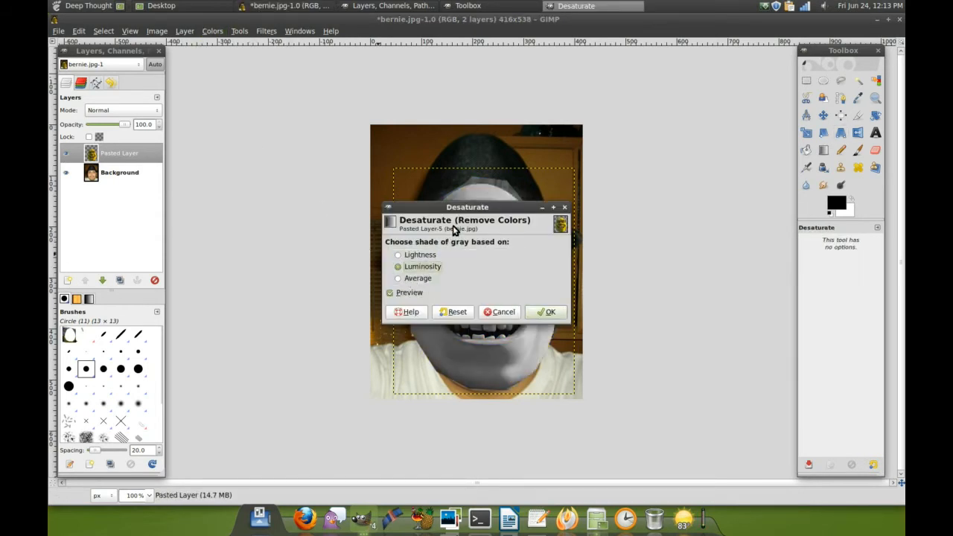
left_click_drag(468, 207, 658, 263)
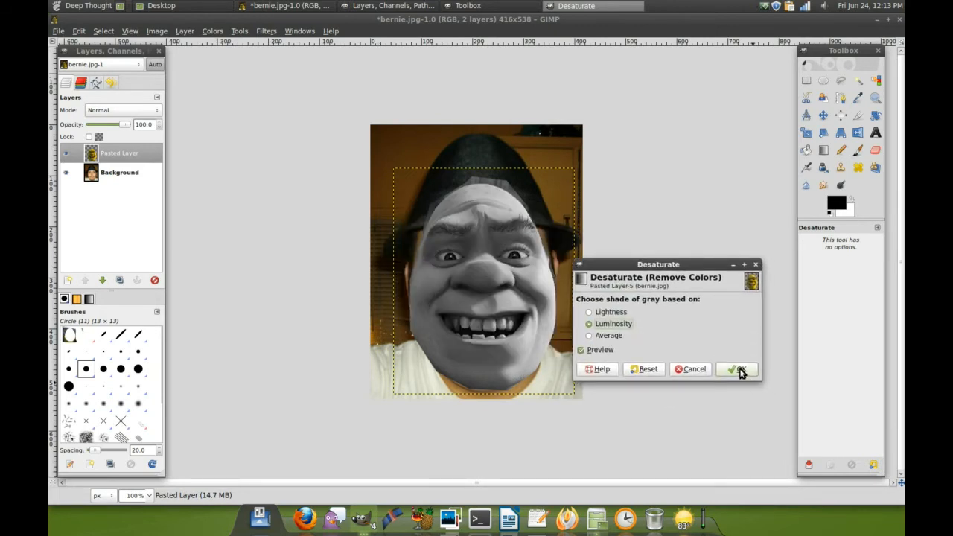
left_click(736, 369)
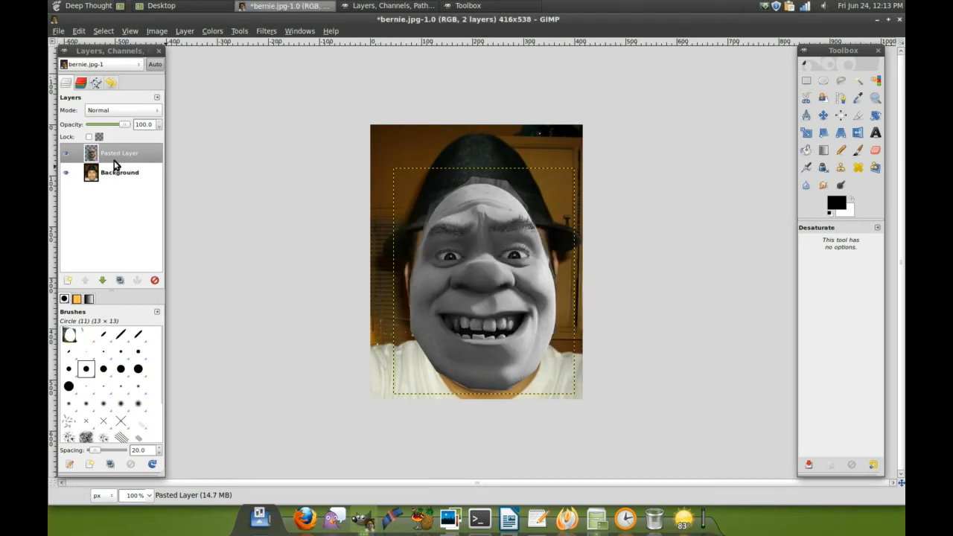
- Make only the red channel active and shift the grayscale face rightward over Bernie's face
left_click(97, 83)
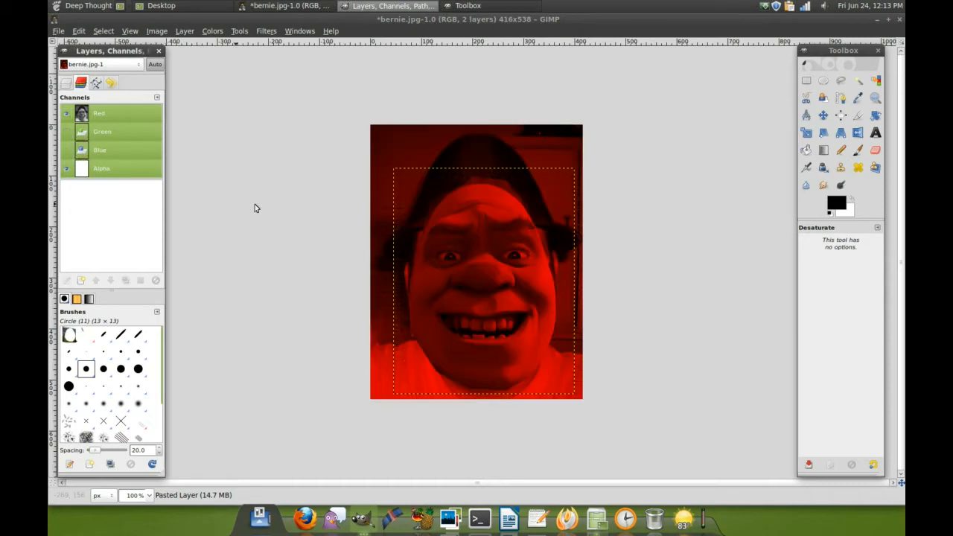
left_click(822, 115)
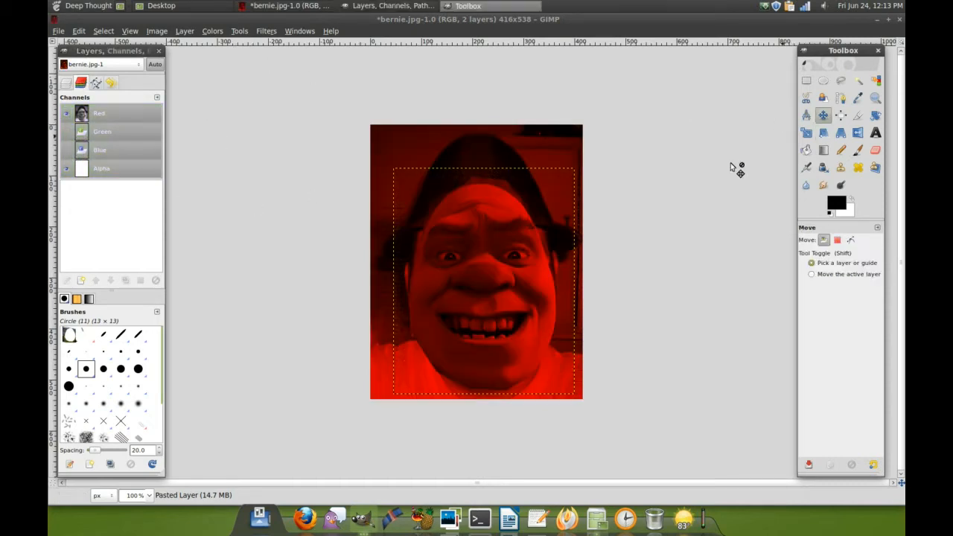
left_click_drag(483, 260, 554, 279)
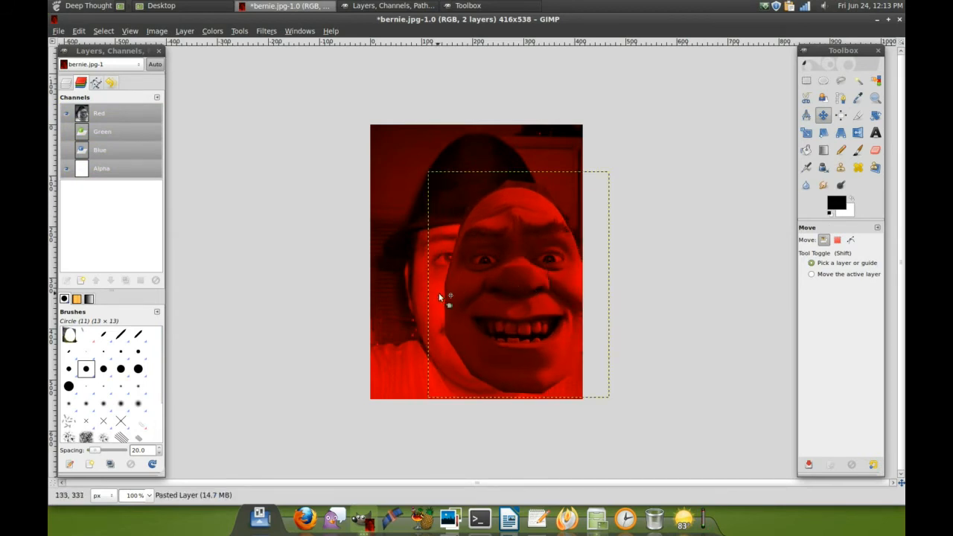
mouse_move(281, 104)
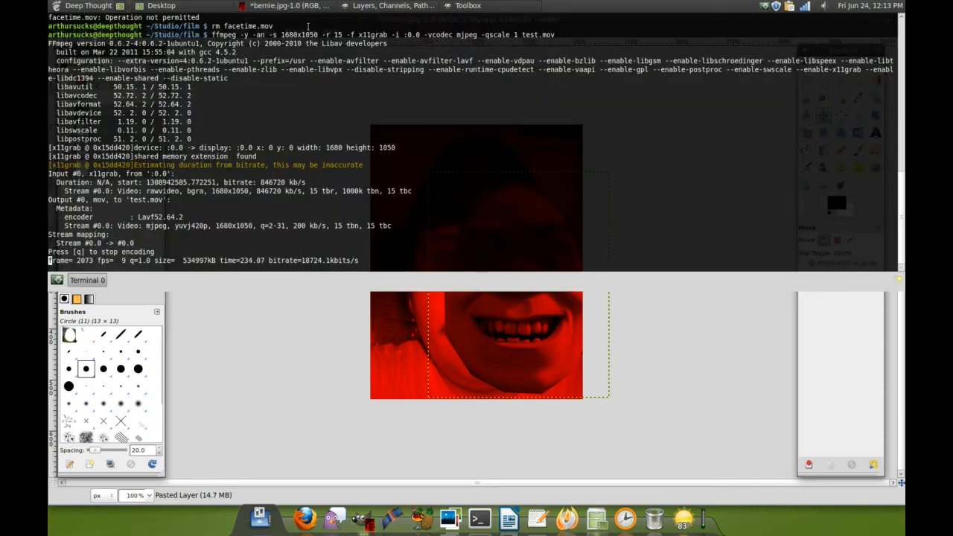
left_click(284, 6)
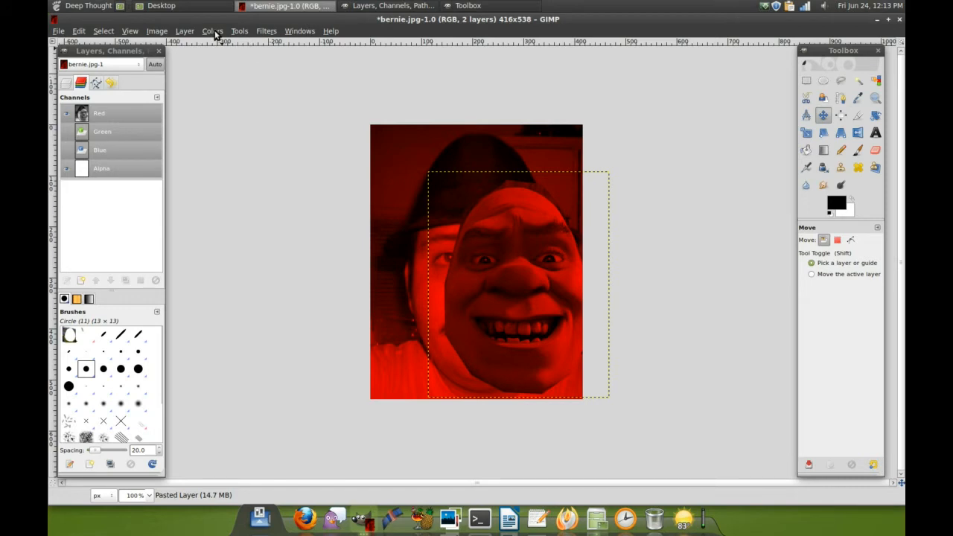
left_click(156, 31)
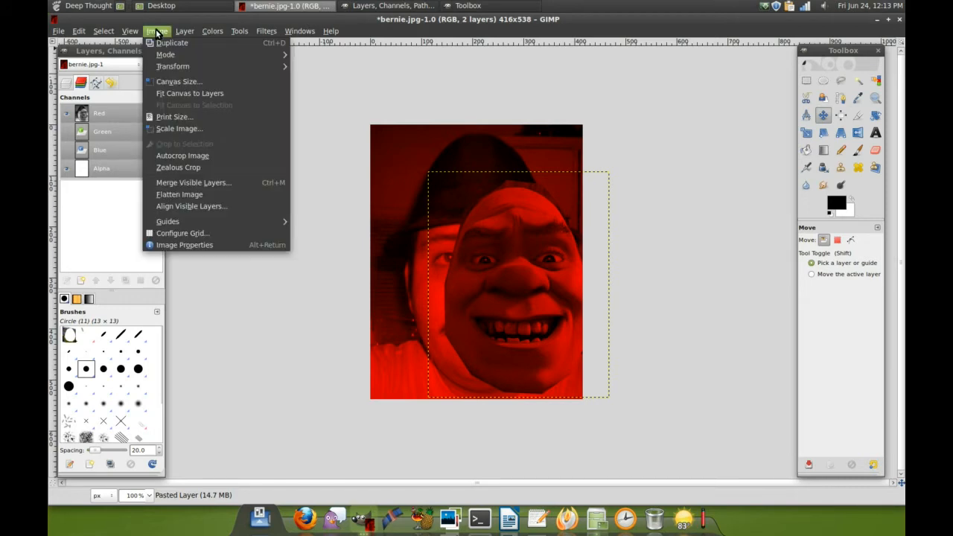
- Apply red-channel Levels with gamma about 3.33 and black input 19
left_click(184, 30)
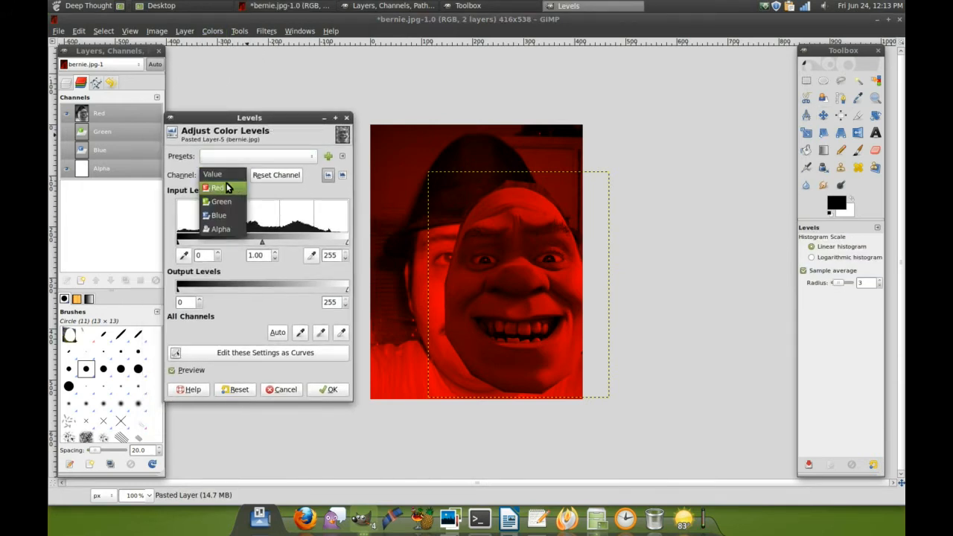
left_click(216, 188)
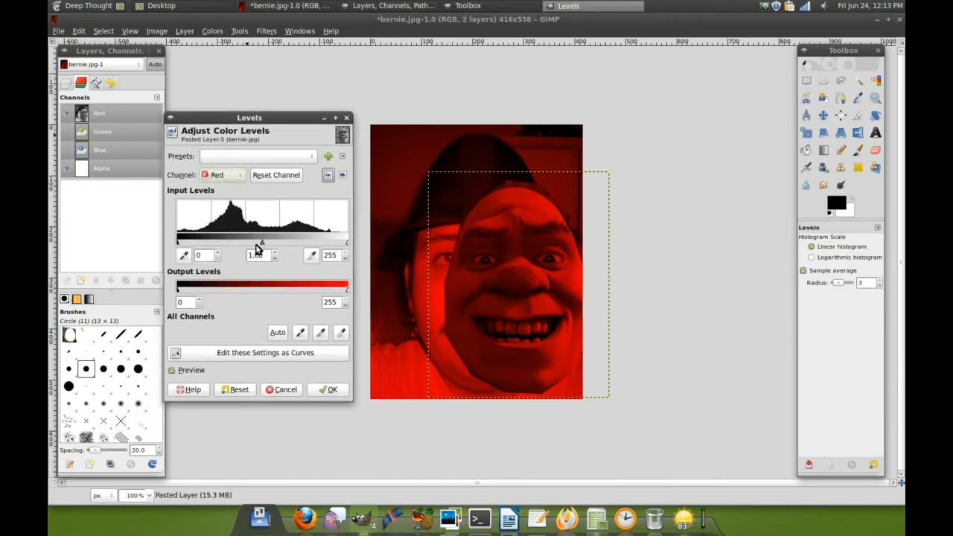
left_click_drag(262, 244, 253, 244)
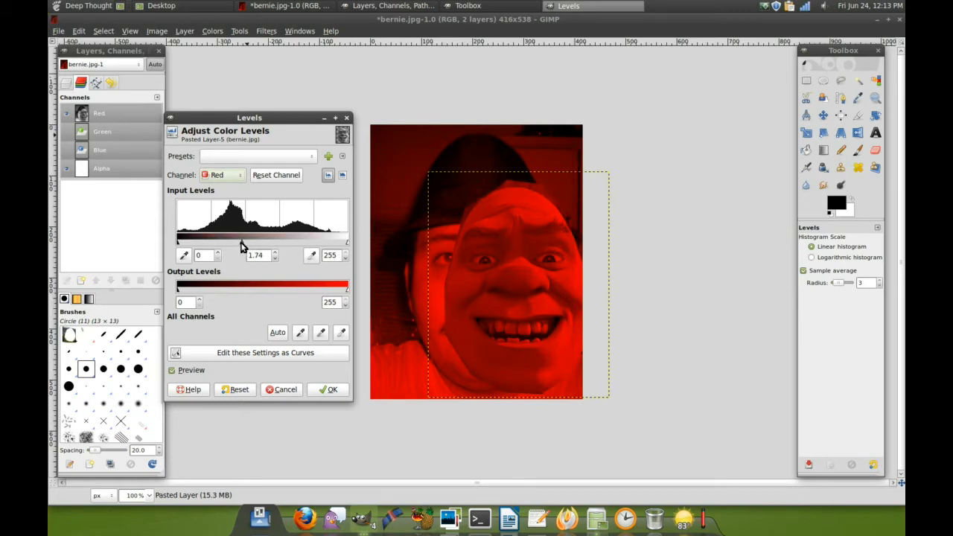
left_click_drag(245, 241, 241, 242)
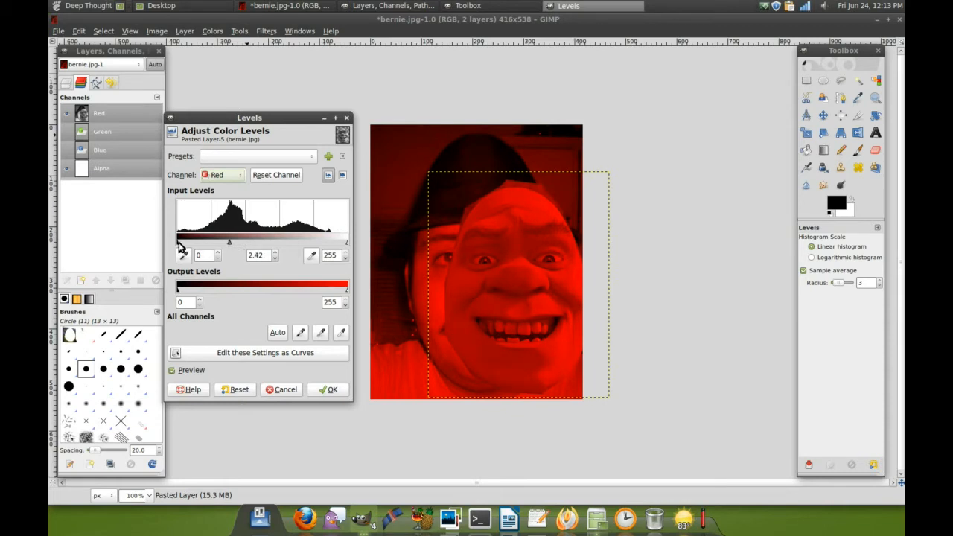
left_click_drag(177, 242, 186, 242)
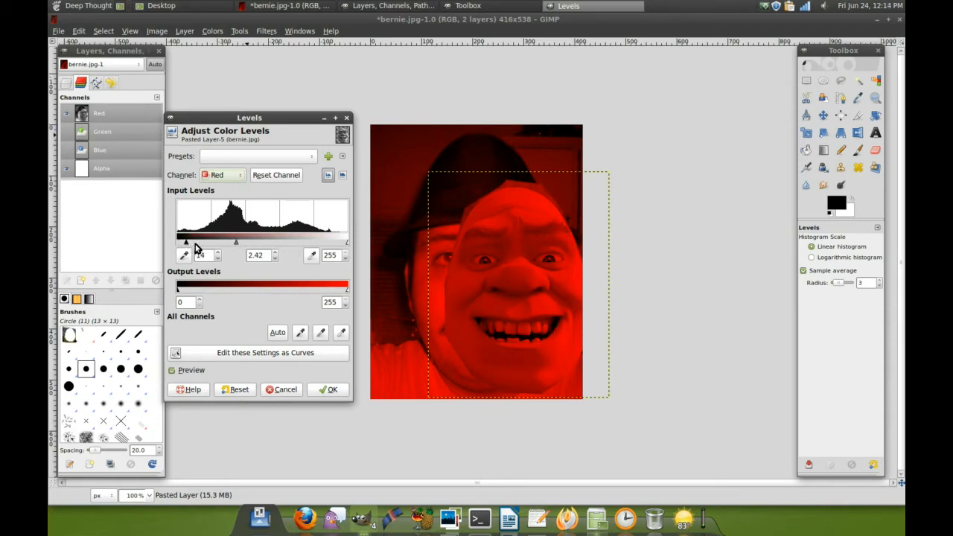
left_click_drag(235, 241, 228, 242)
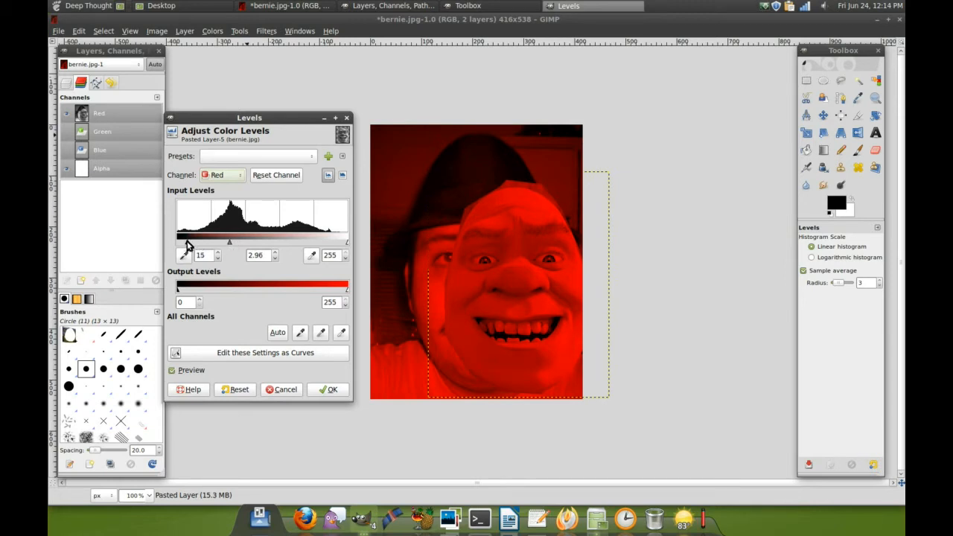
left_click_drag(182, 242, 189, 241)
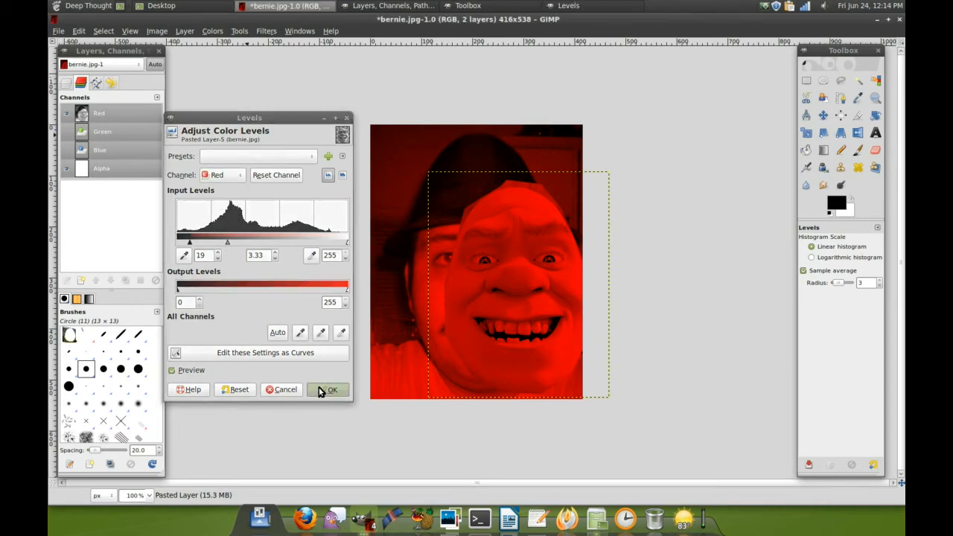
left_click(329, 389)
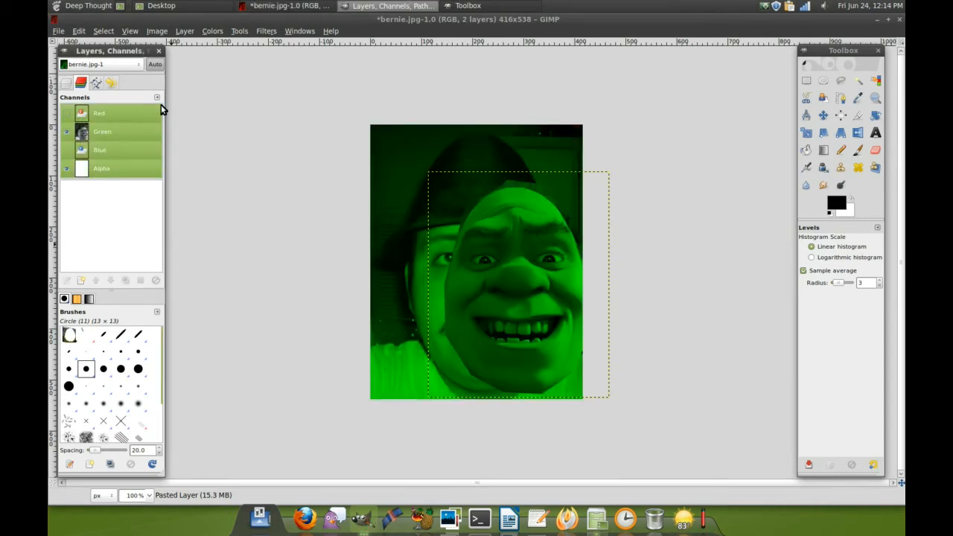
- Run Levels on the pasted face with the Green channel selected to match Bernie's greens
left_click(182, 30)
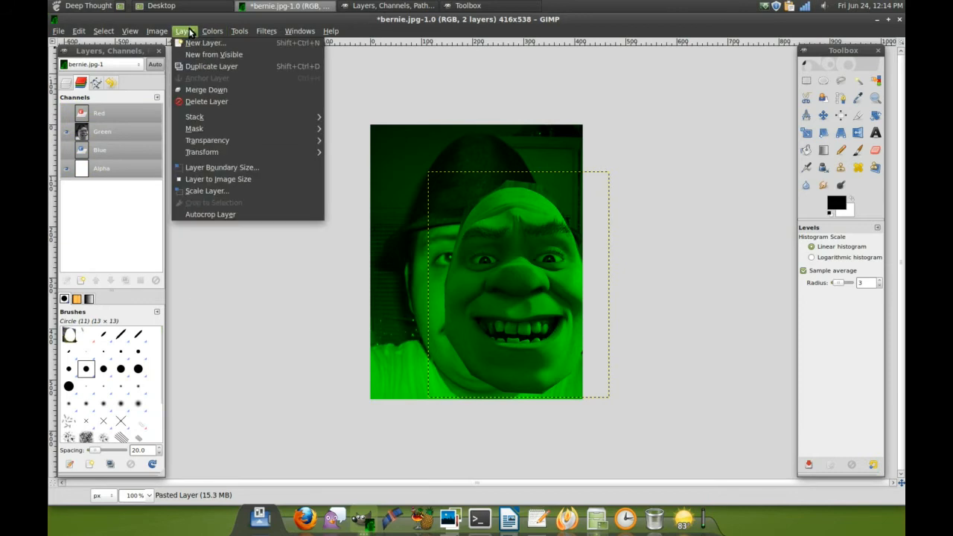
left_click(212, 30)
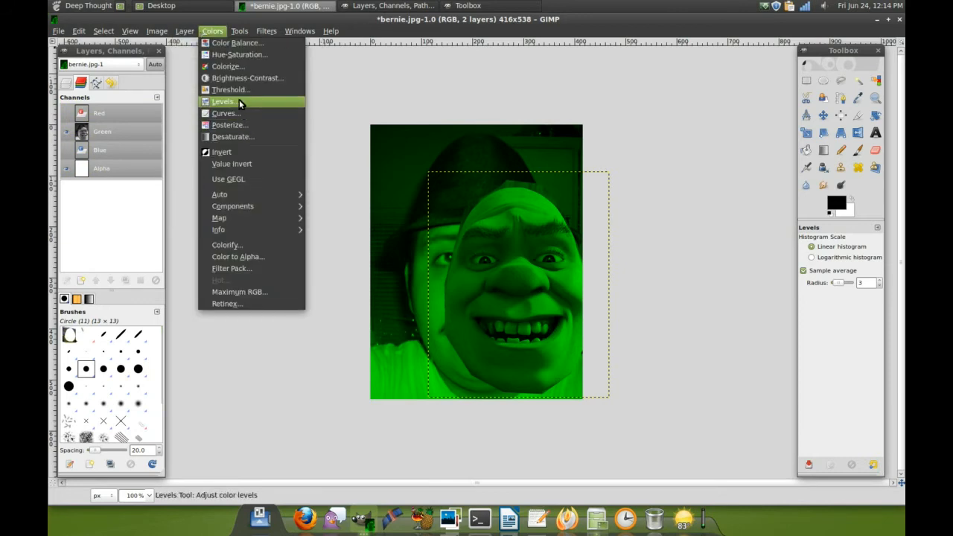
left_click(222, 102)
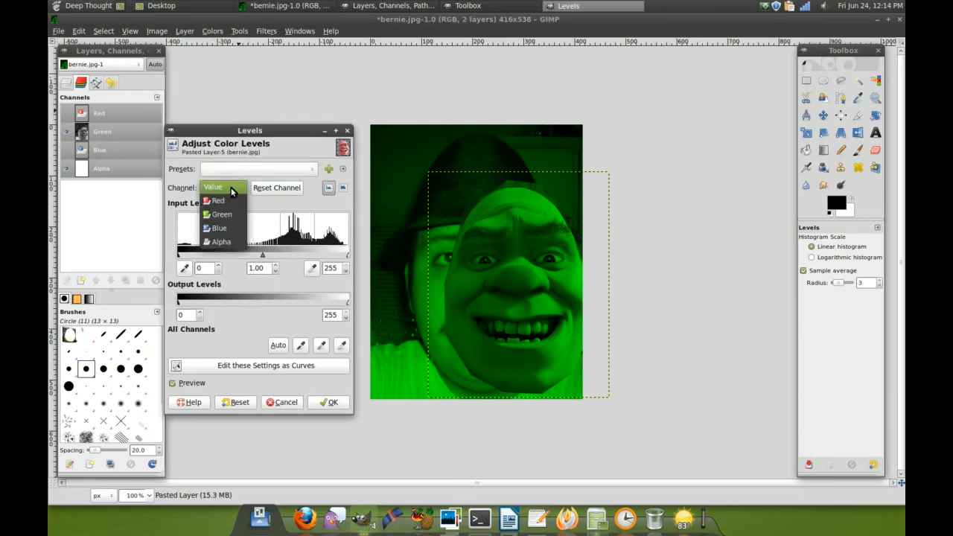
left_click(221, 213)
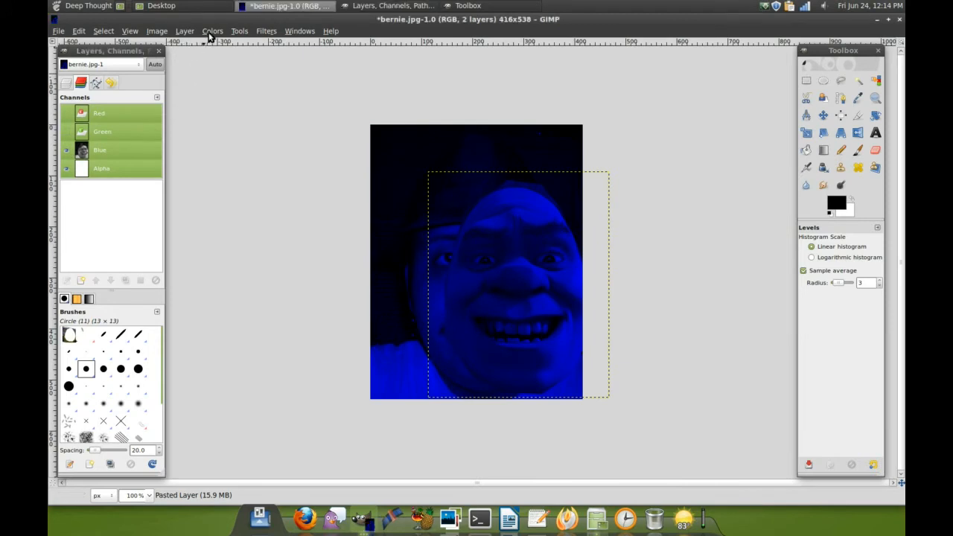
- Brighten the Blue channel midtones in Levels, gamma around 1.24
left_click(212, 30)
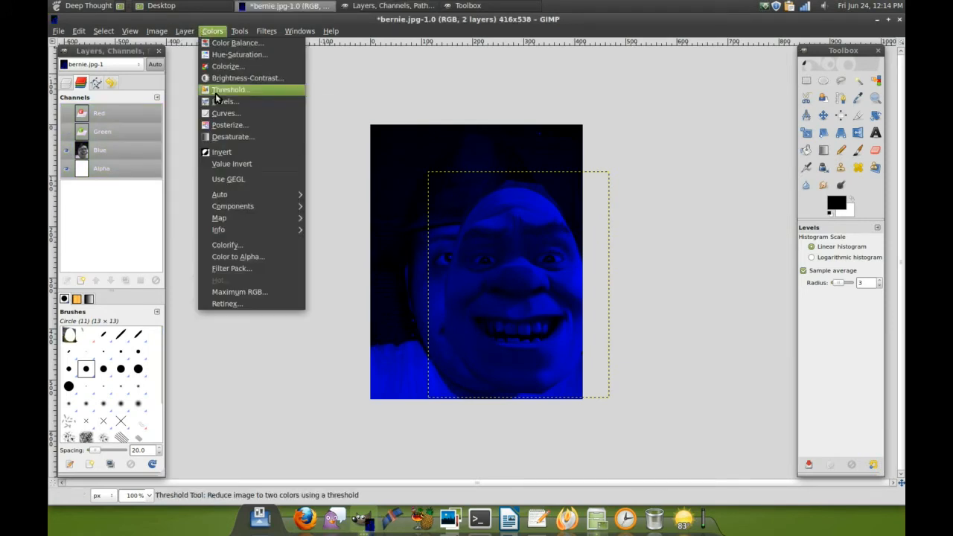
left_click(224, 101)
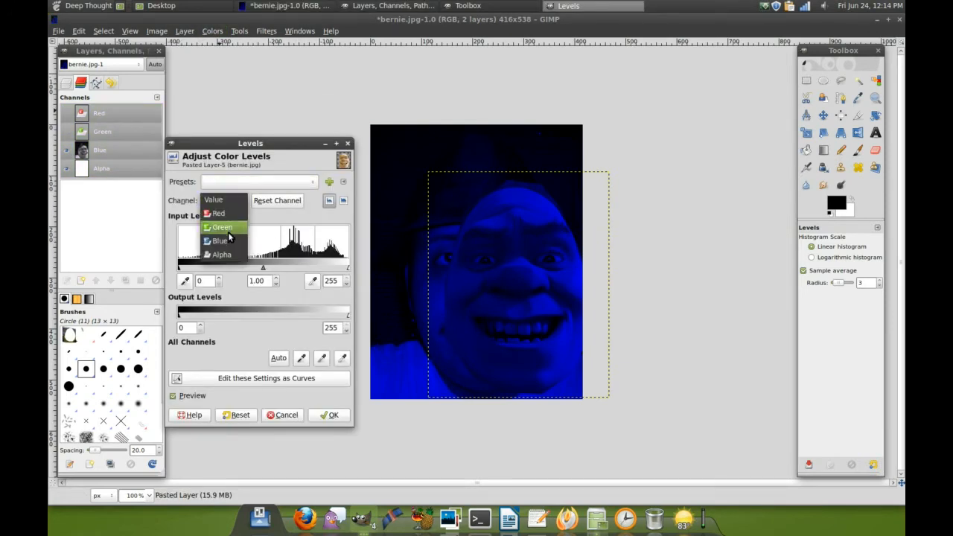
left_click(219, 240)
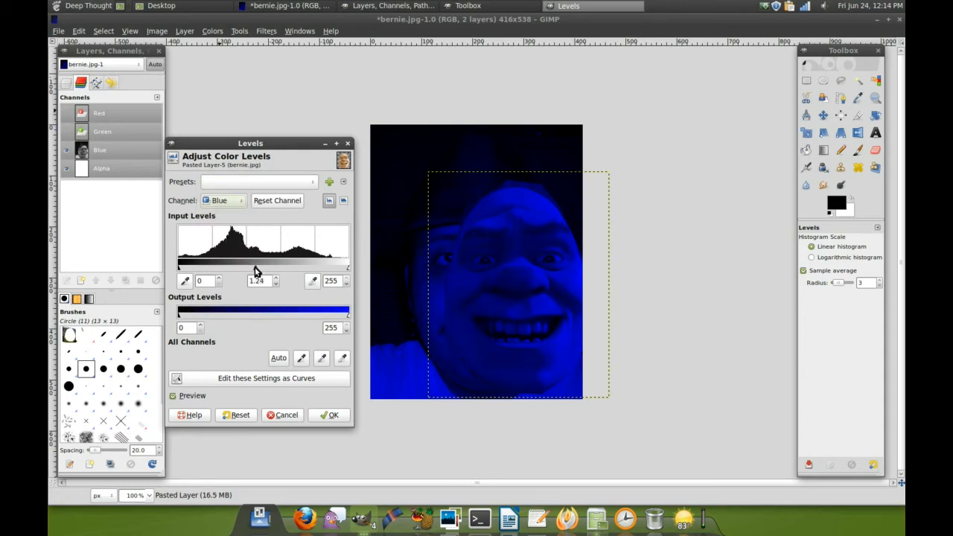
left_click_drag(177, 267, 187, 266)
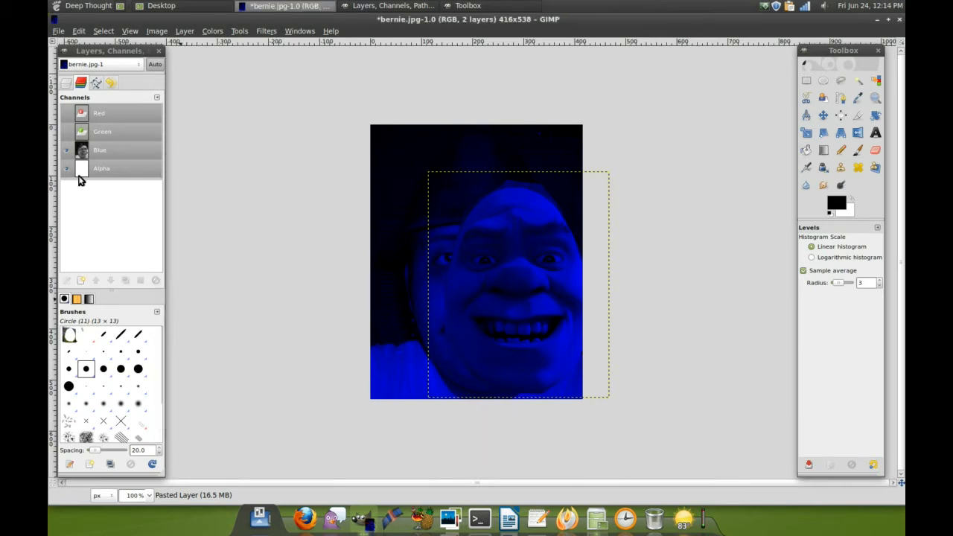
- Restore the full-colour view and lower the Green channel midtones in Levels
left_click(66, 114)
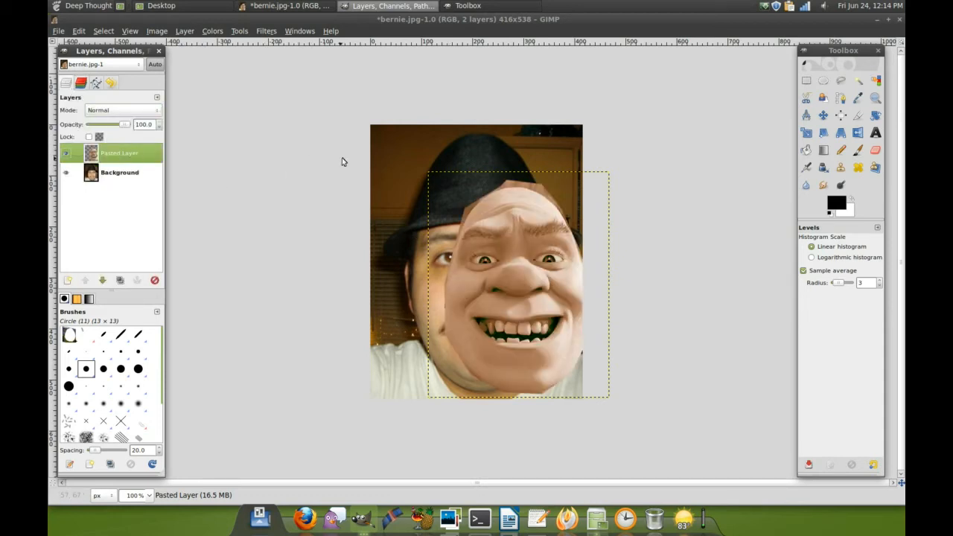
left_click(183, 30)
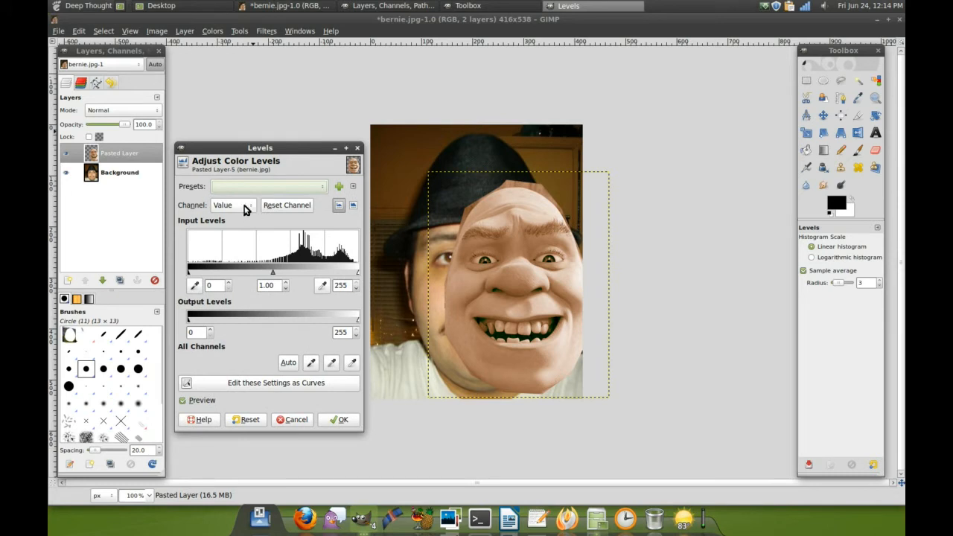
left_click(233, 204)
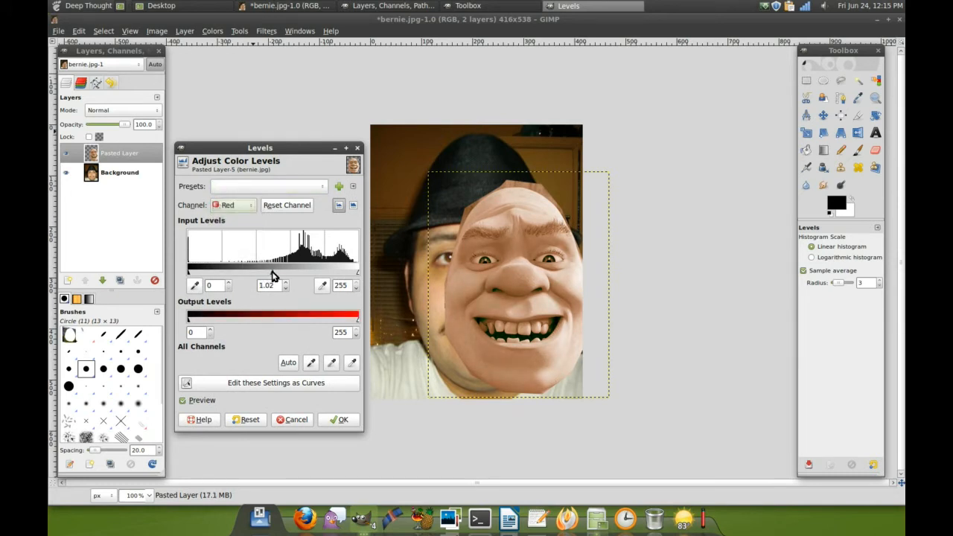
left_click(233, 204)
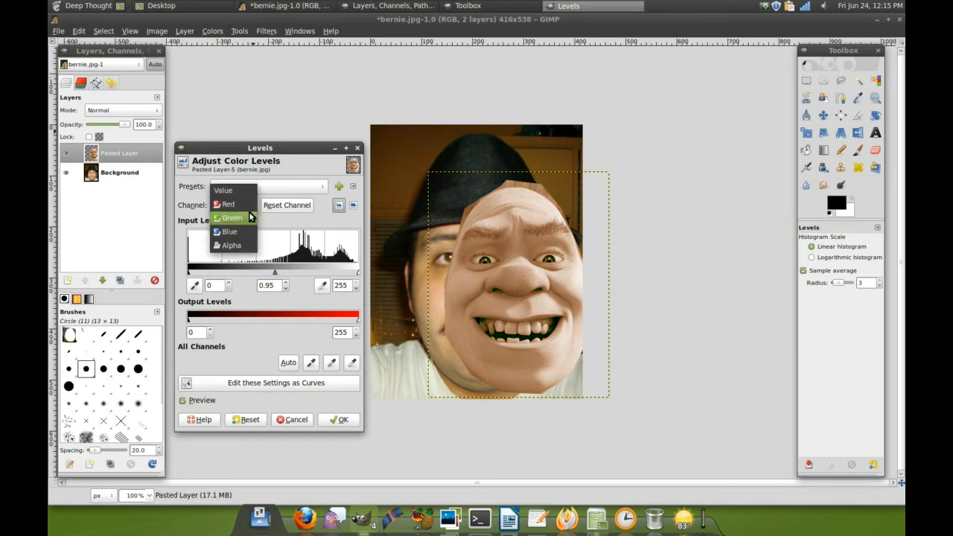
left_click(231, 217)
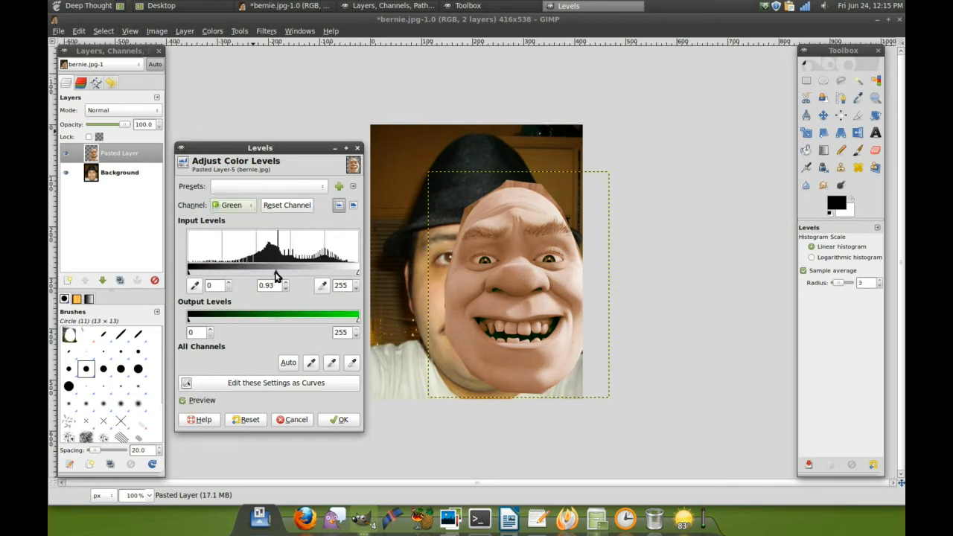
left_click_drag(276, 270, 256, 270)
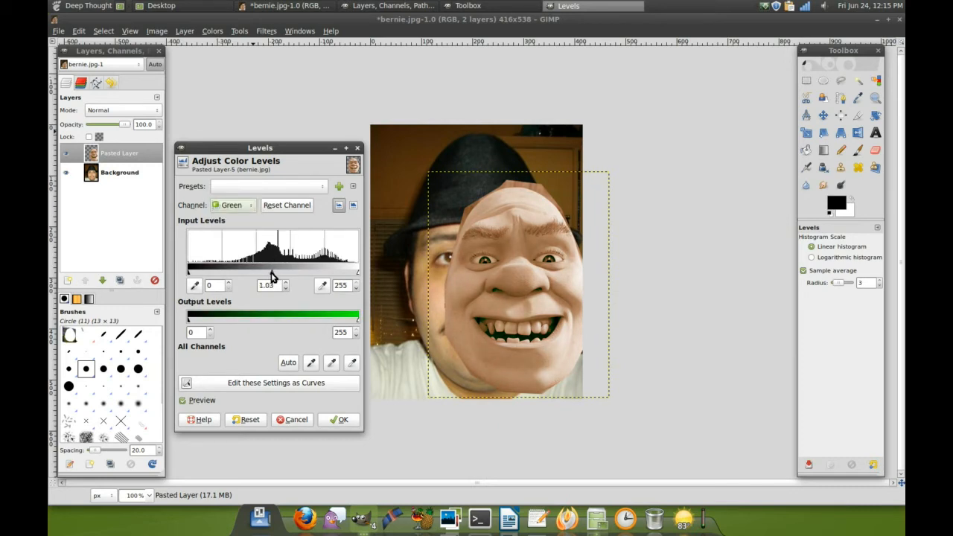
left_click(342, 419)
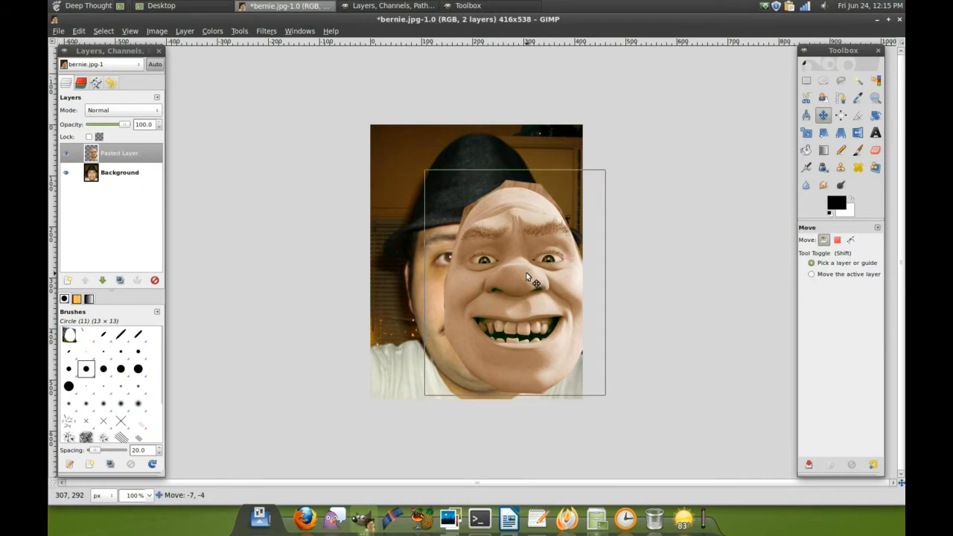
- Nudge the face layer into place and draw a path around the eyes and lower face
left_click_drag(536, 282, 508, 274)
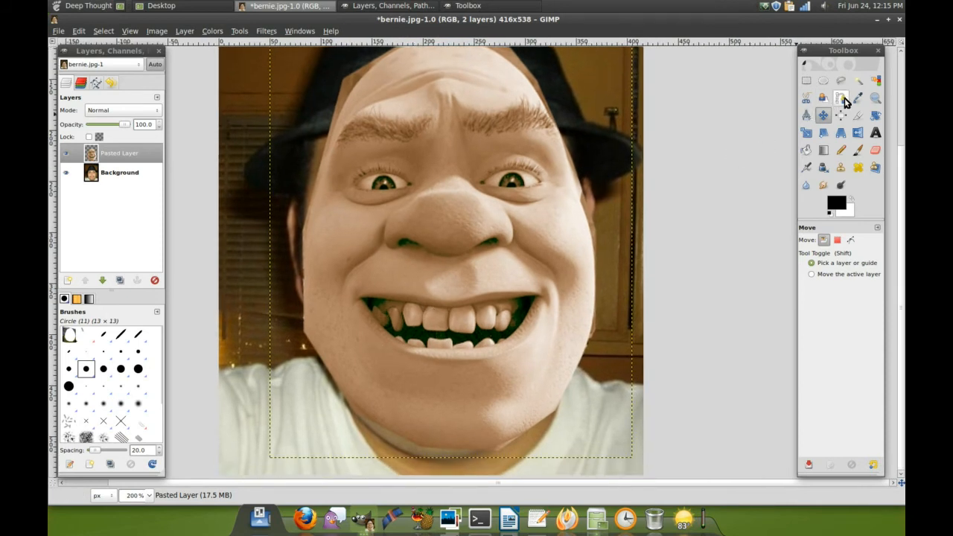
left_click(841, 98)
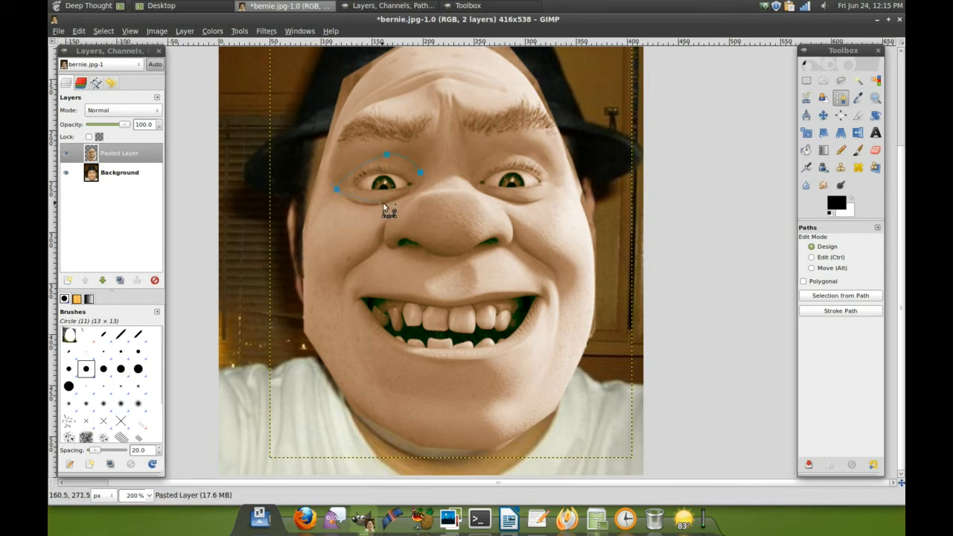
left_click(389, 202)
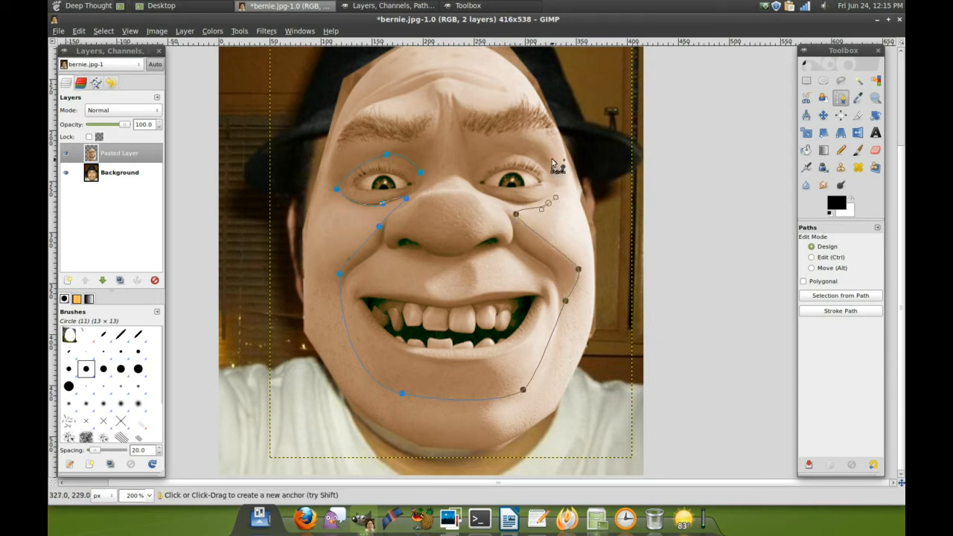
left_click(473, 164)
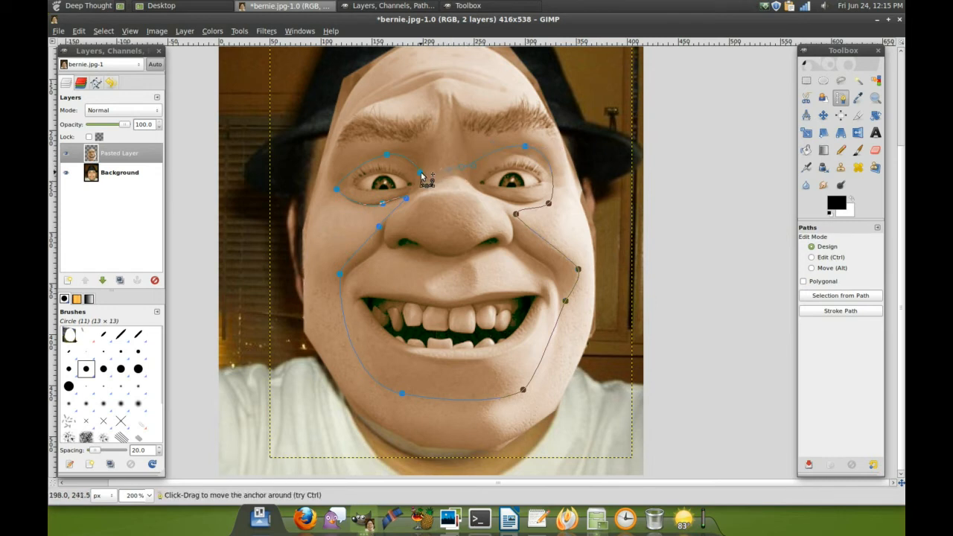
mouse_move(437, 185)
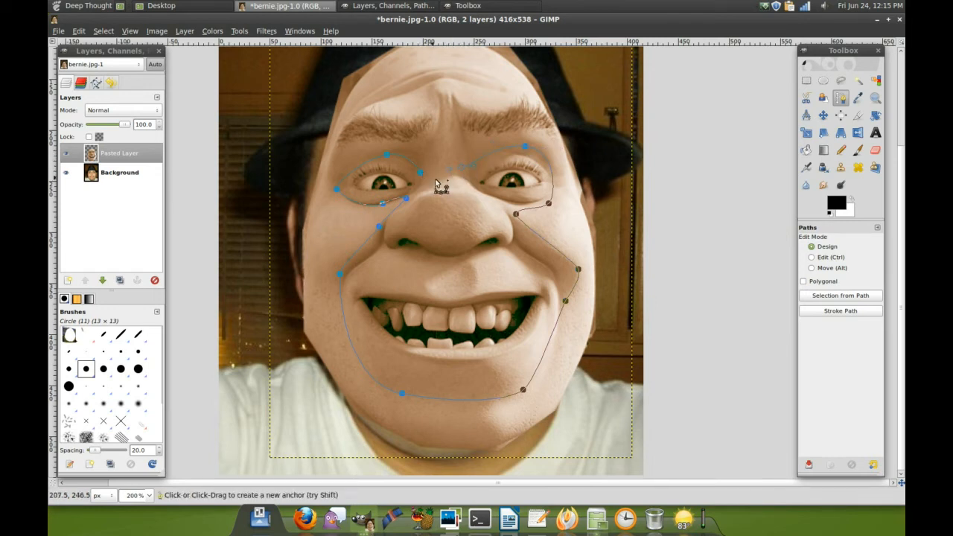
left_click(840, 295)
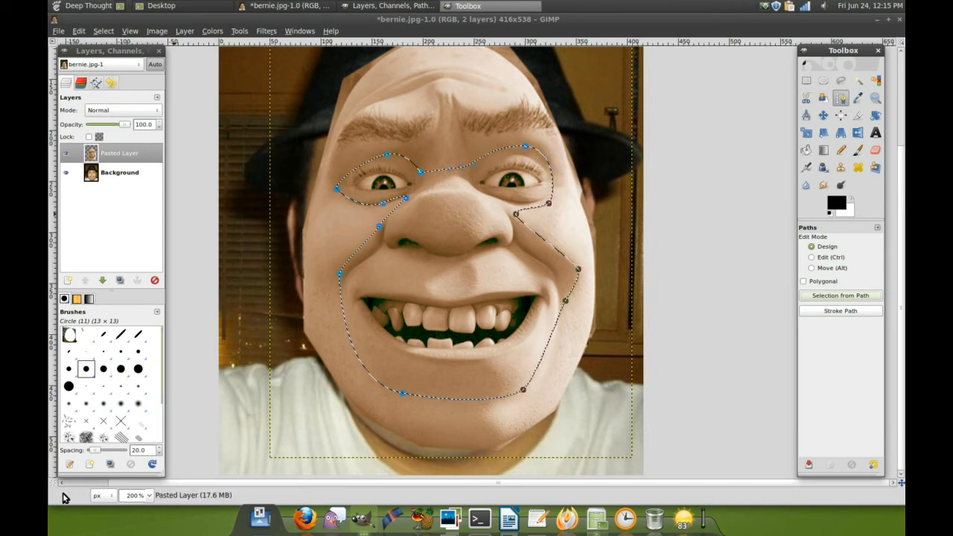
- Turn on Quick Mask and pick the Smudge tool with a fuzzy round brush
left_click(53, 484)
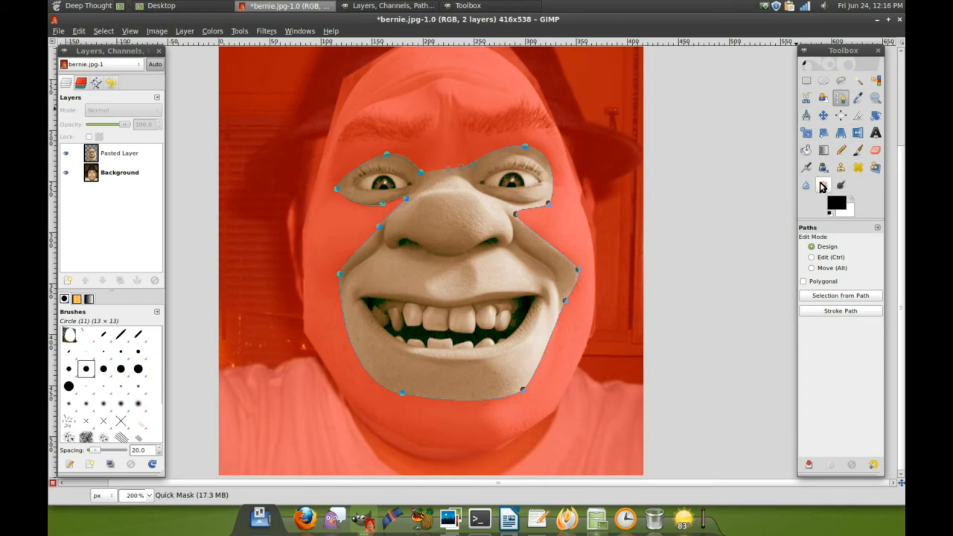
left_click(805, 184)
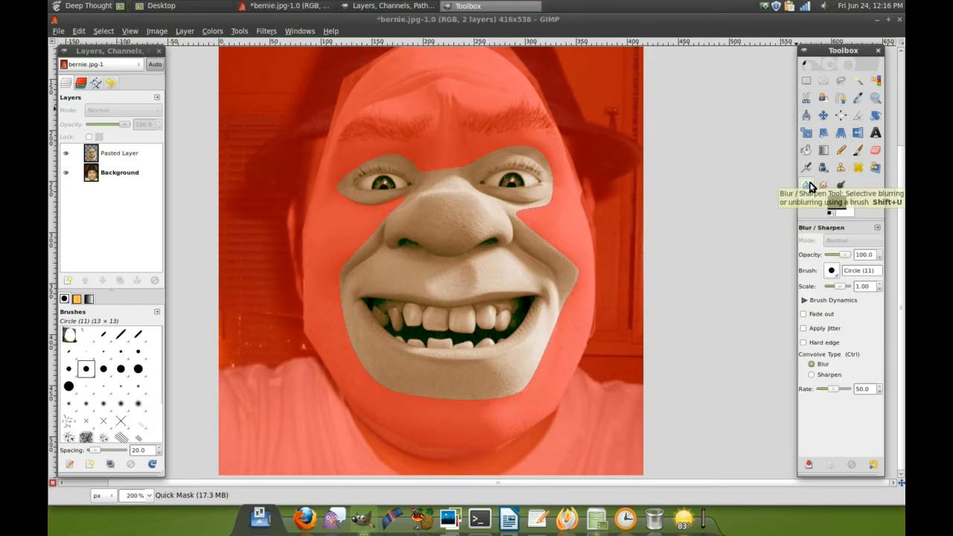
left_click(822, 185)
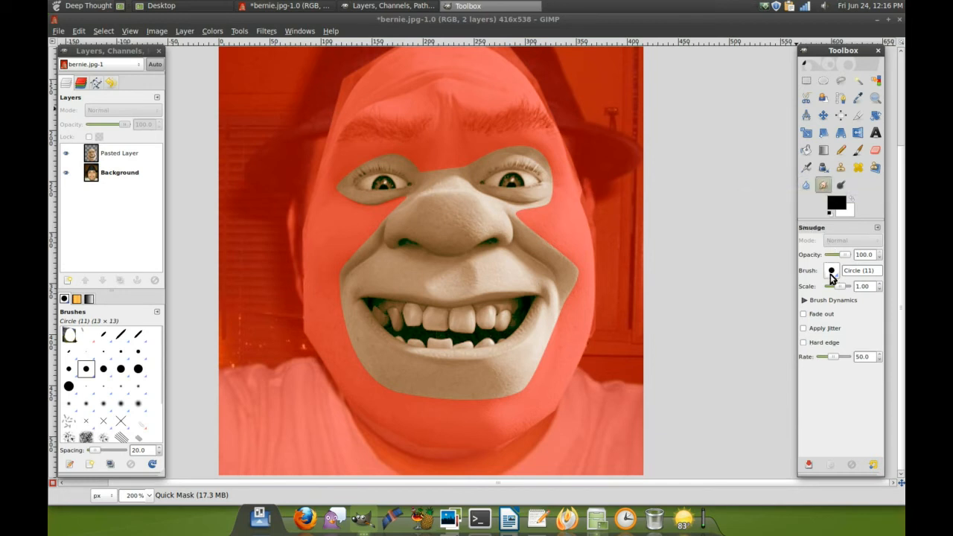
left_click(831, 270)
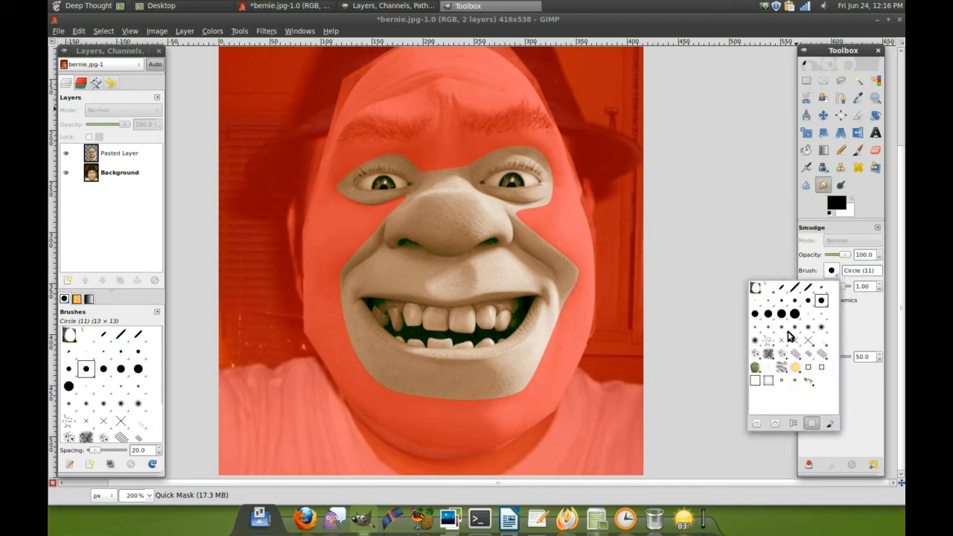
left_click(794, 367)
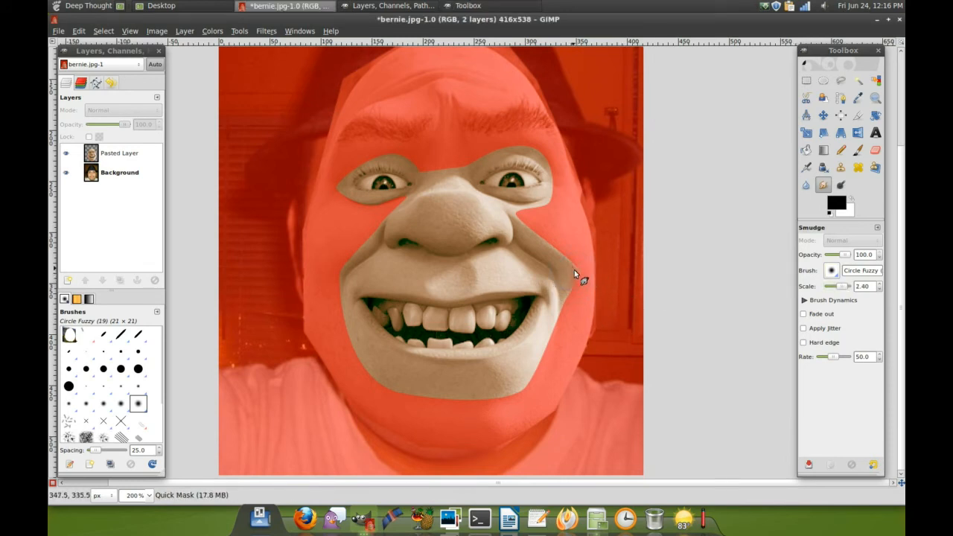
mouse_move(521, 219)
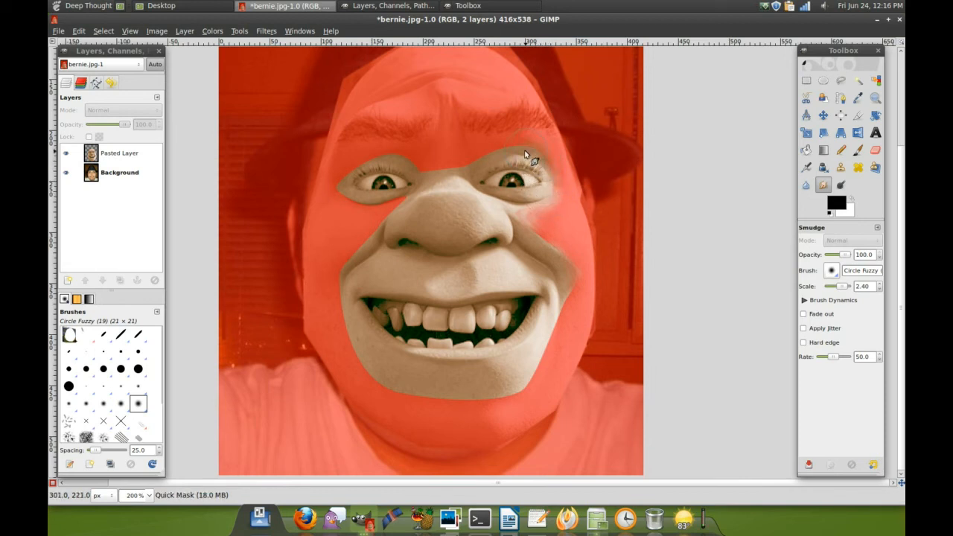
- Smudge the mask edges above the eyes, between them, along the cheek and chin
left_click_drag(524, 154, 495, 160)
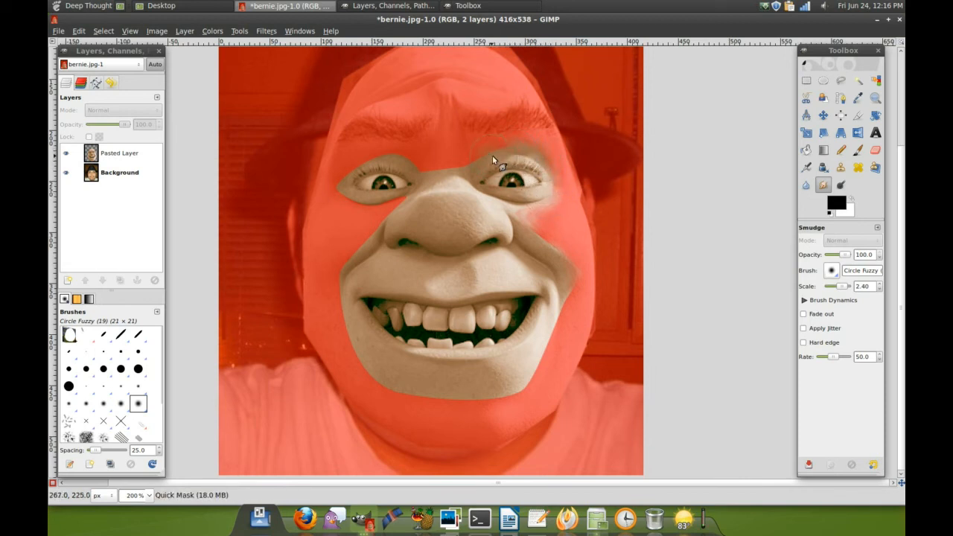
left_click_drag(495, 160, 406, 168)
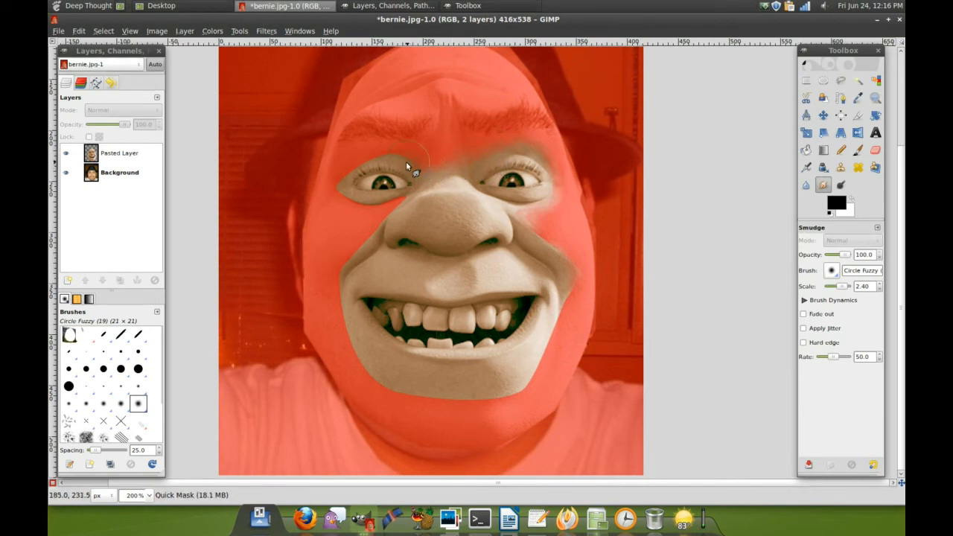
left_click_drag(409, 165, 357, 173)
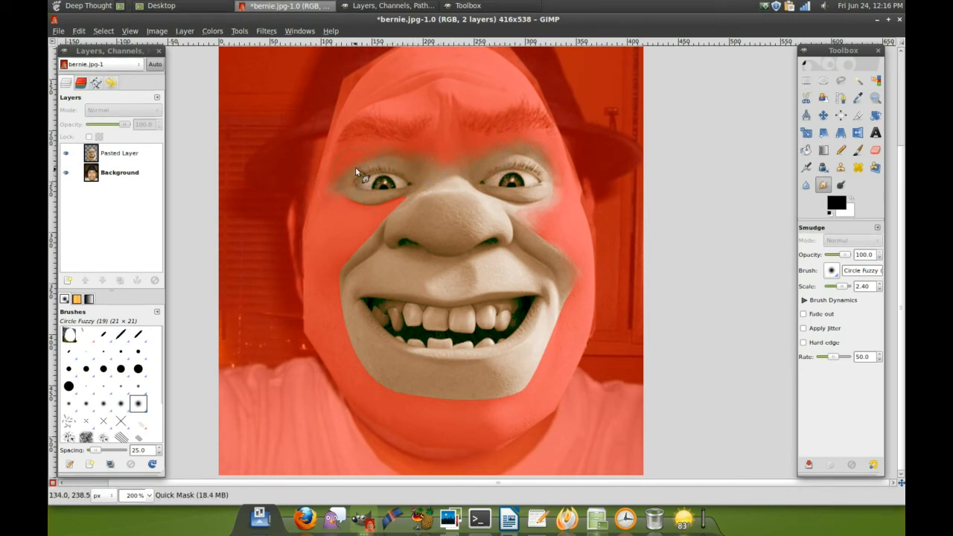
left_click_drag(357, 171, 365, 242)
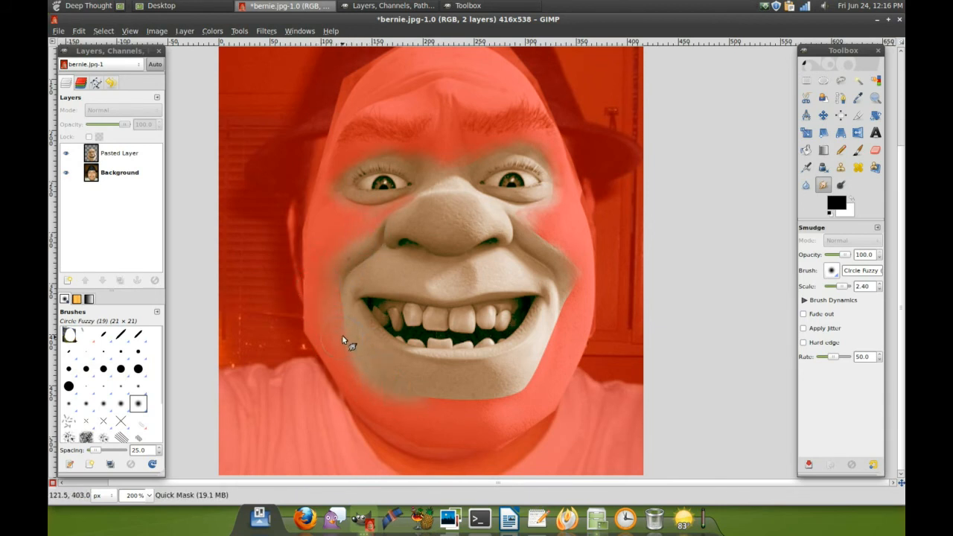
left_click_drag(350, 343, 521, 379)
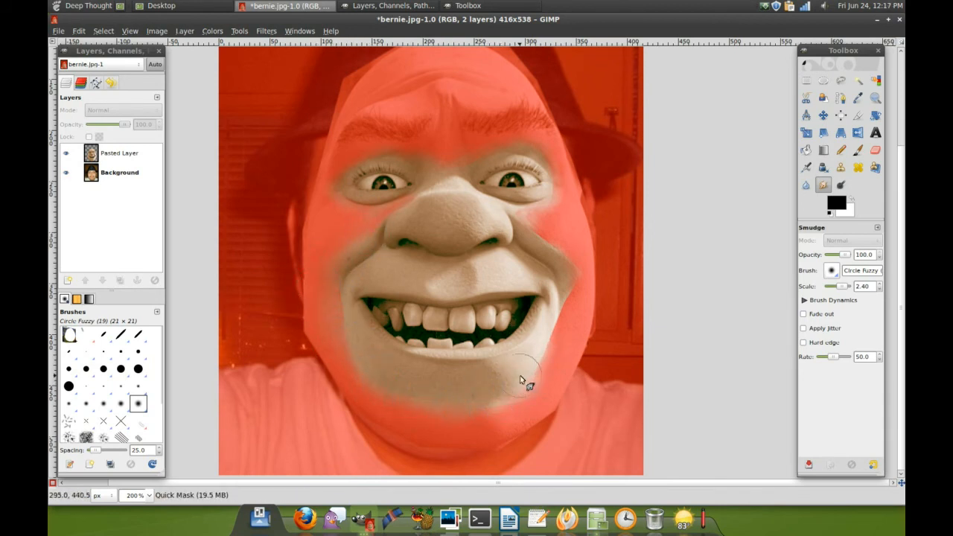
left_click_drag(529, 375, 484, 417)
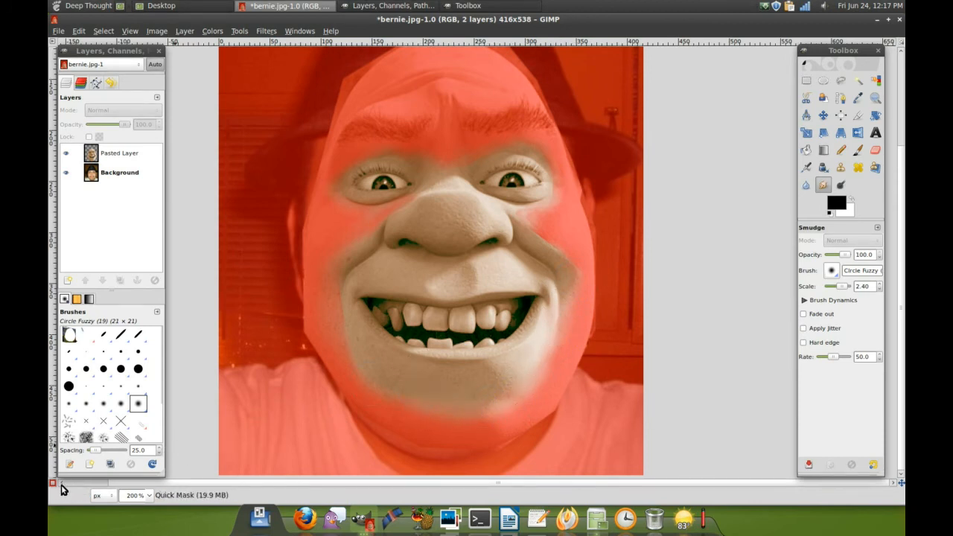
mouse_move(56, 485)
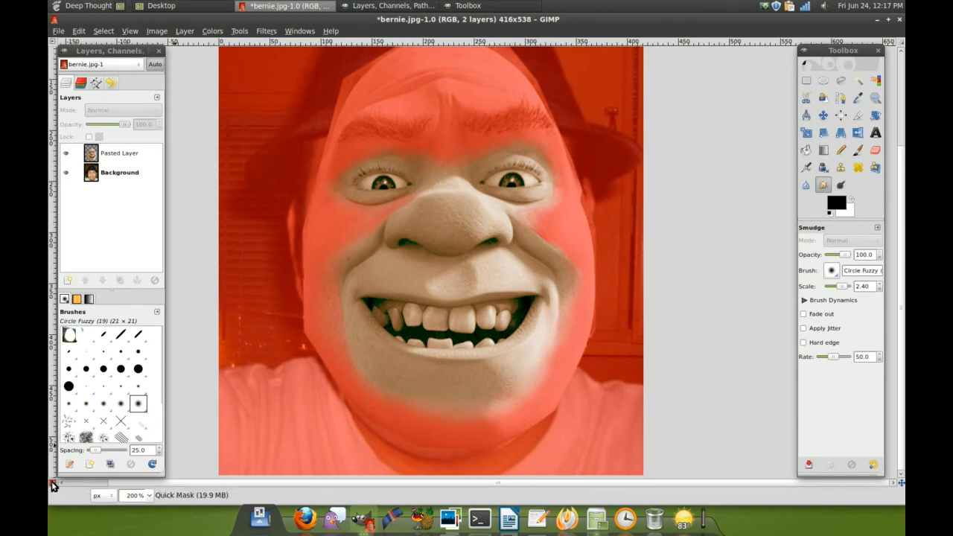
- Invert the mask selection, cut the layer outside the face, deselect and realign it
left_click(54, 484)
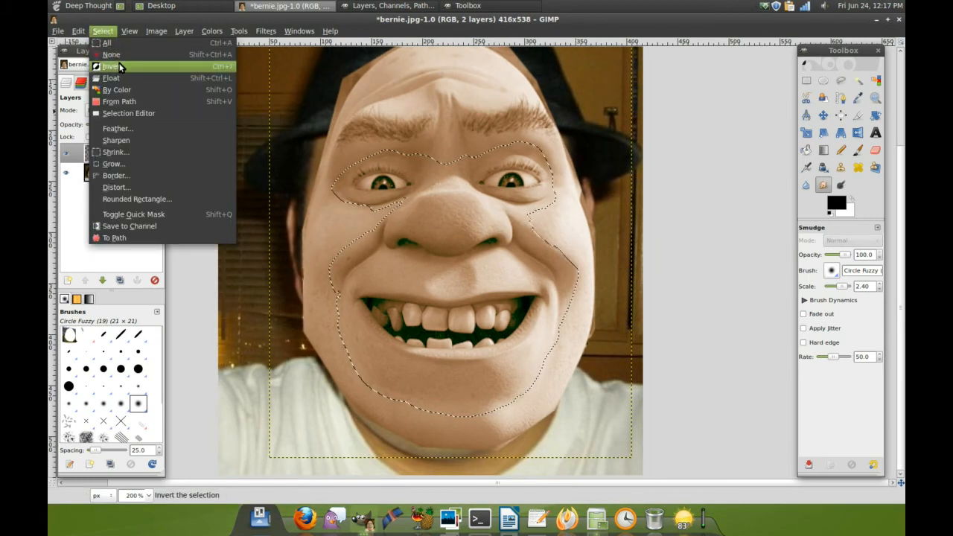
left_click(77, 31)
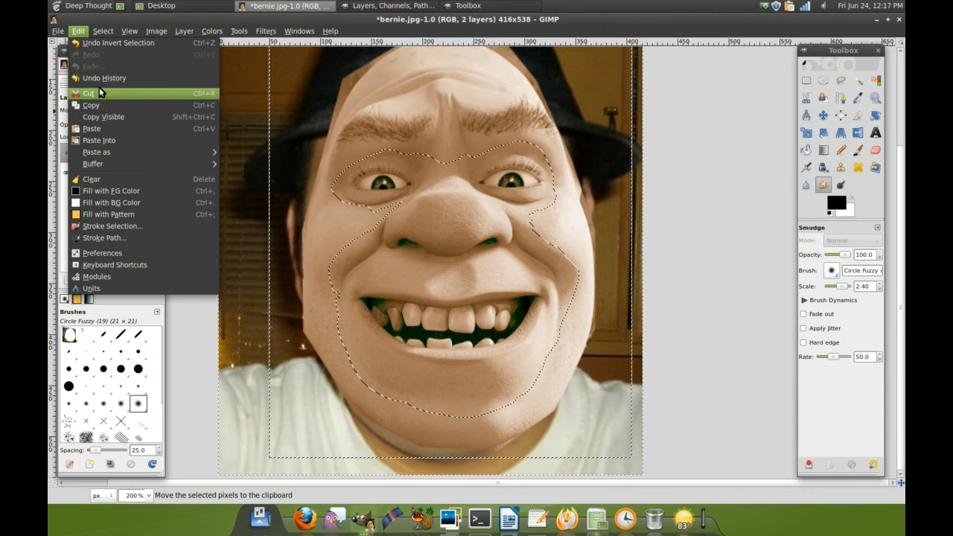
left_click(89, 93)
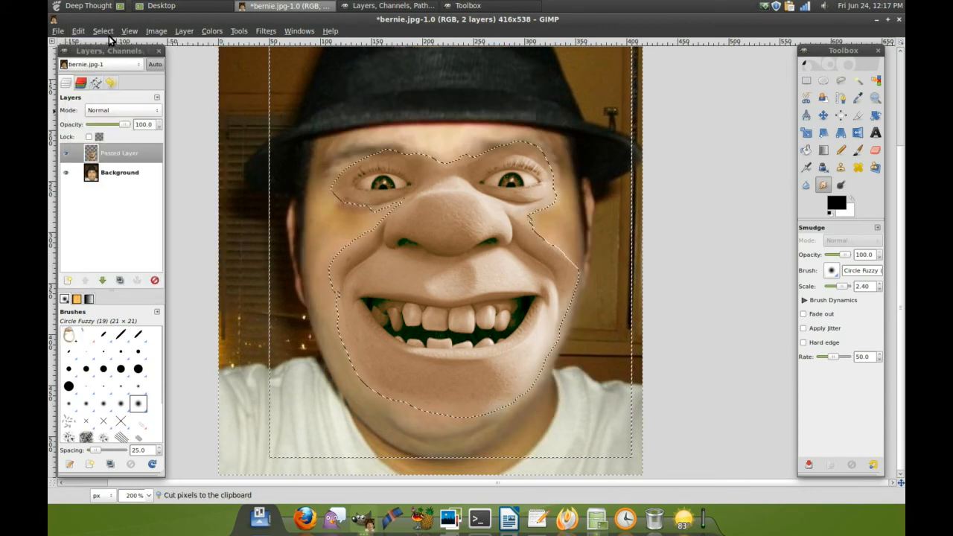
left_click(103, 30)
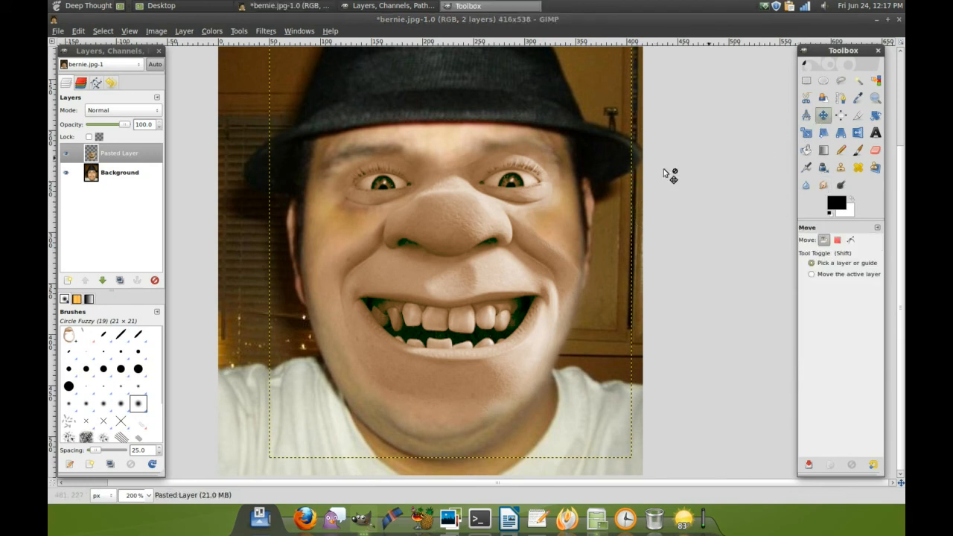
left_click_drag(670, 175, 461, 209)
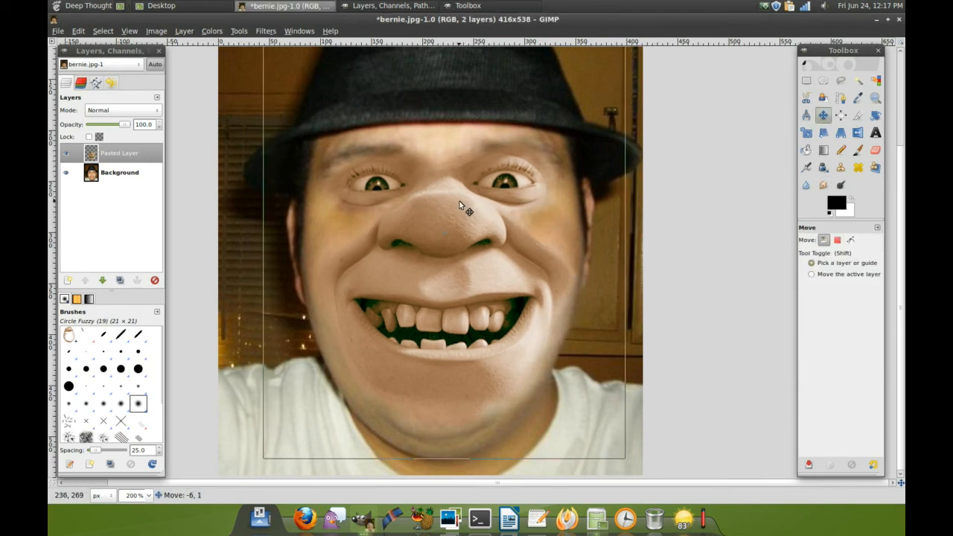